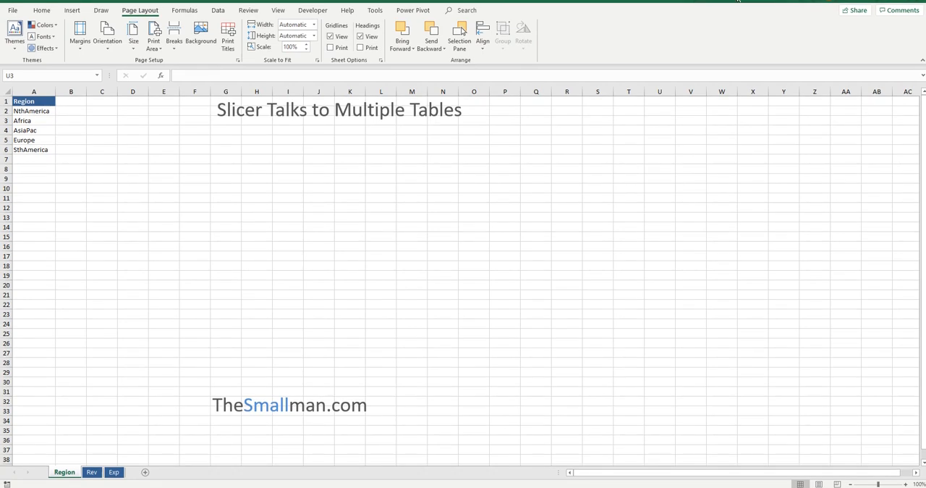
mouse_move(714, 24)
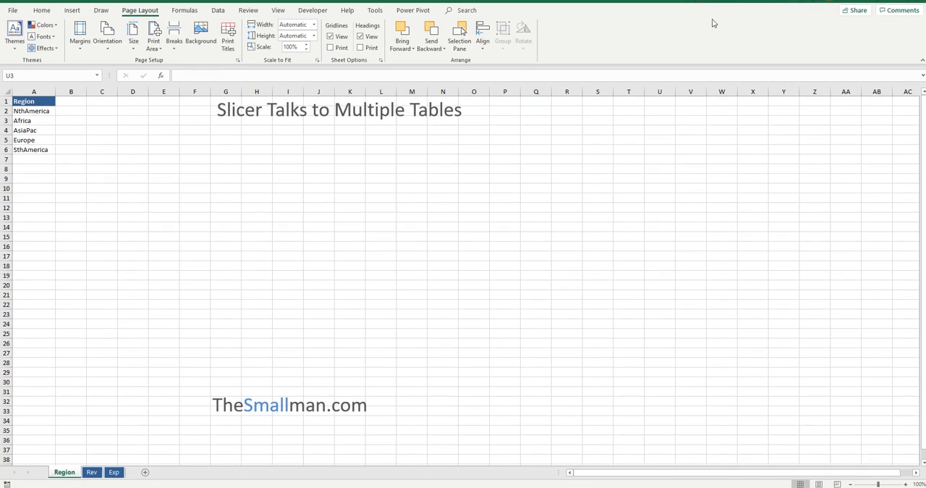
mouse_move(529, 176)
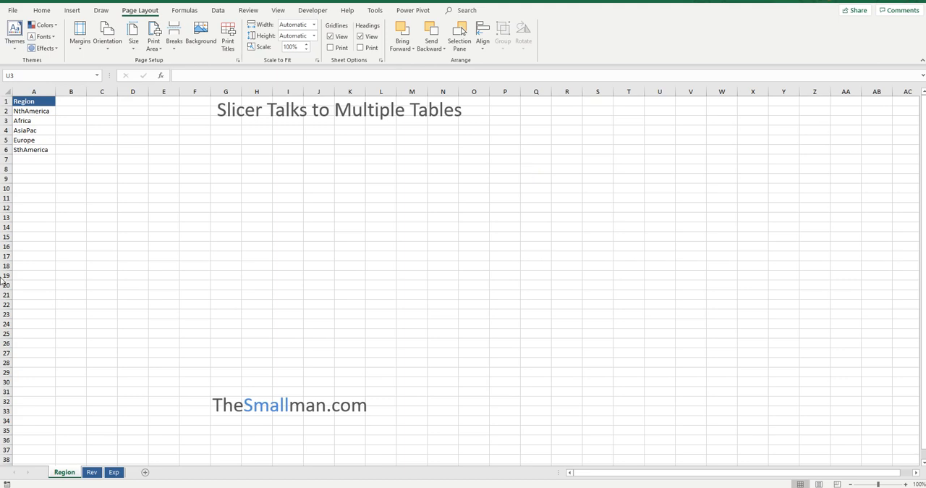
mouse_move(475, 362)
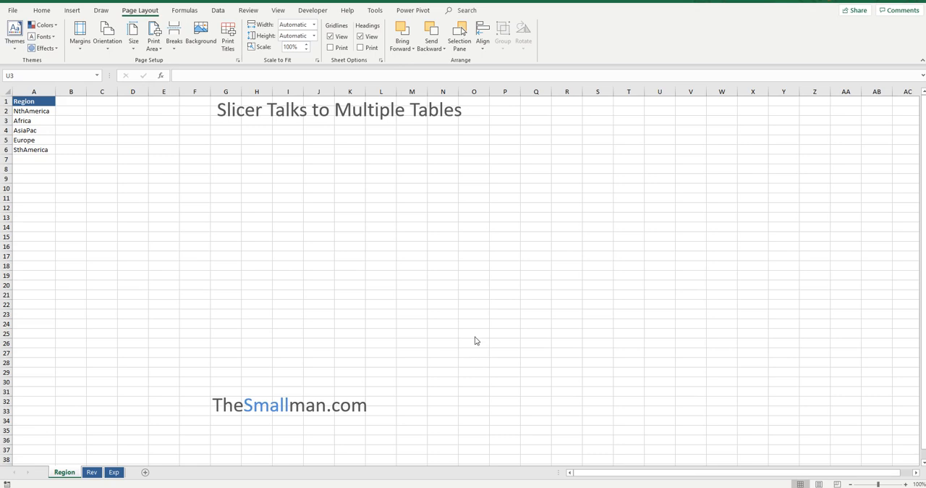
mouse_move(479, 321)
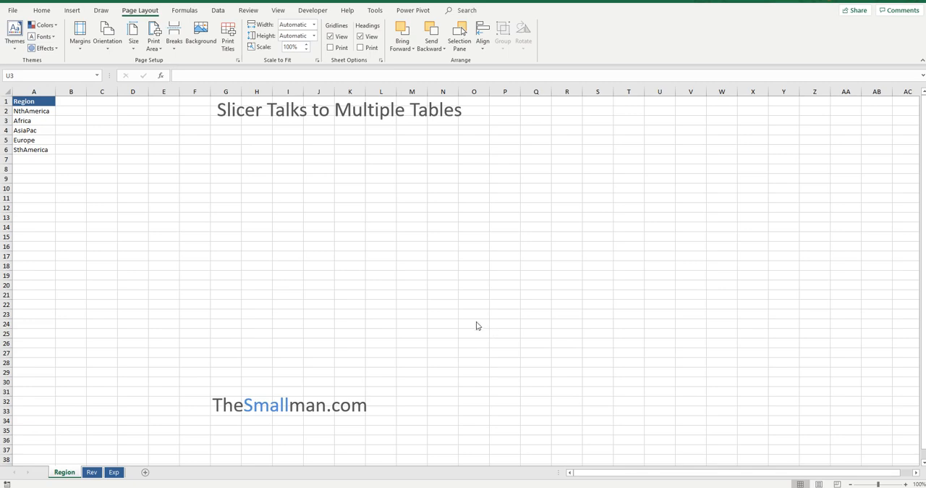
mouse_move(35, 150)
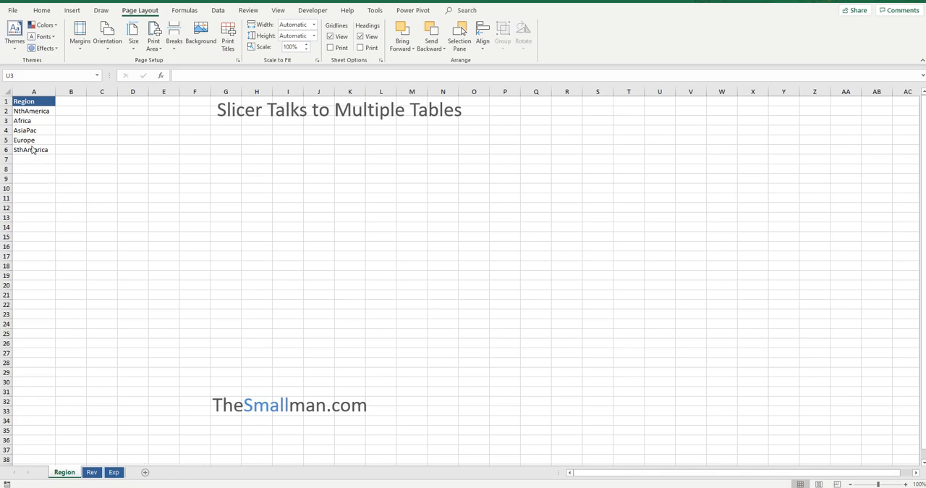
- Browse the region list, the revenue data sheet and the expense data sheet
left_click(23, 122)
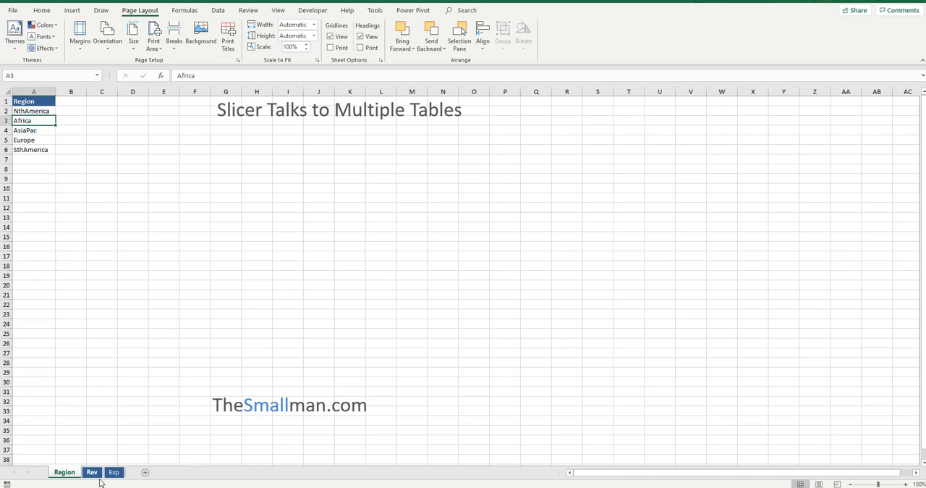
left_click(113, 472)
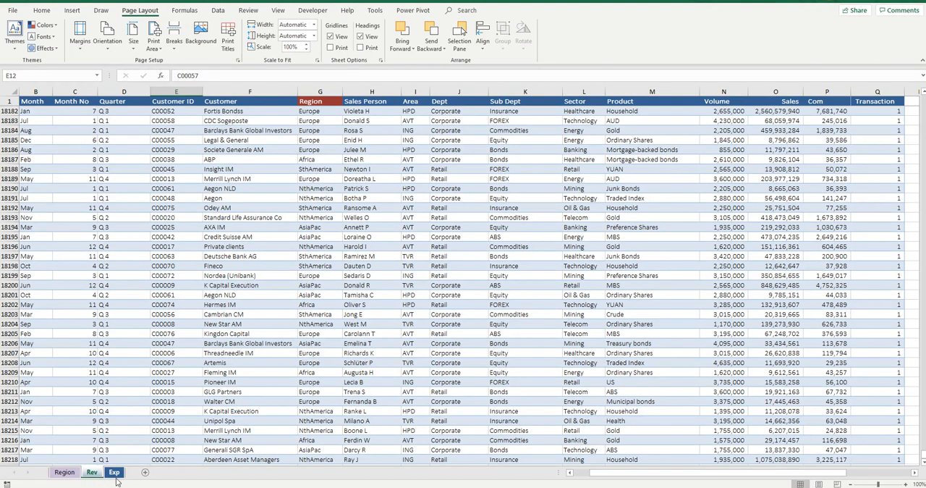
left_click(113, 472)
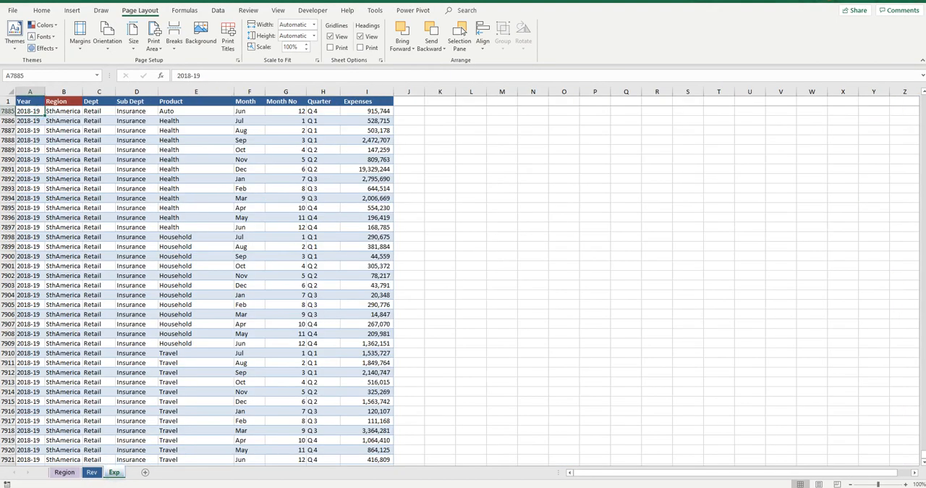
left_click(64, 471)
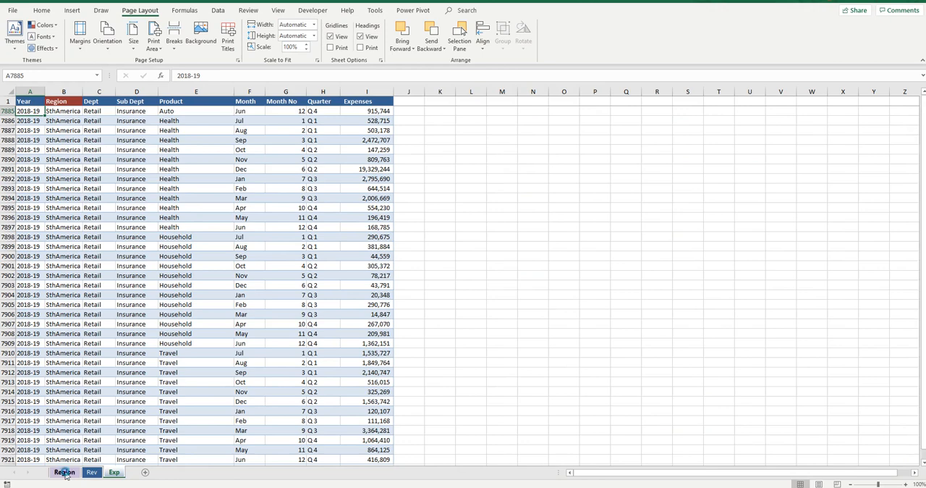
left_click(64, 472)
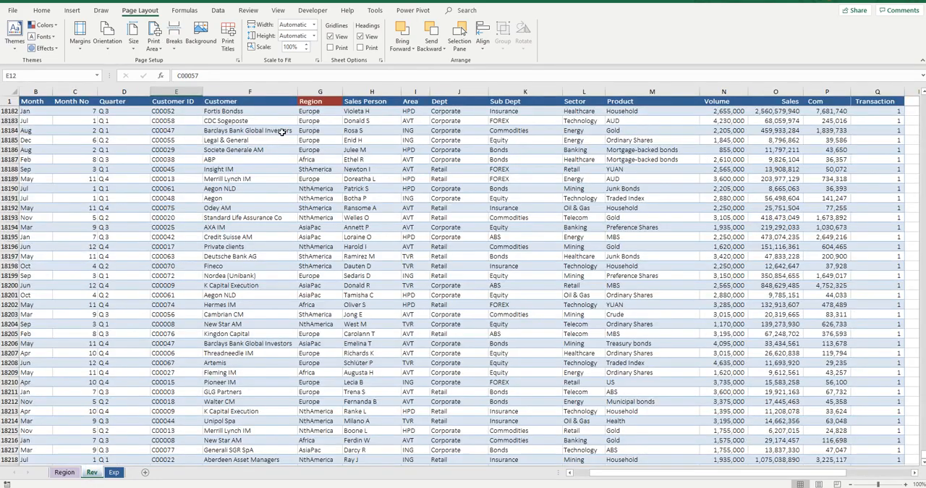
- Compare the Region heading and values in the revenue data against the region list
left_click(309, 101)
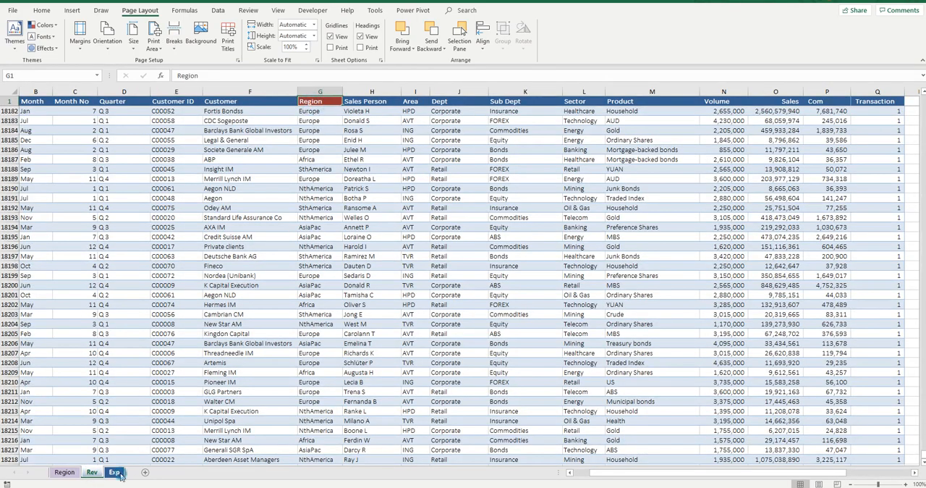
left_click(113, 471)
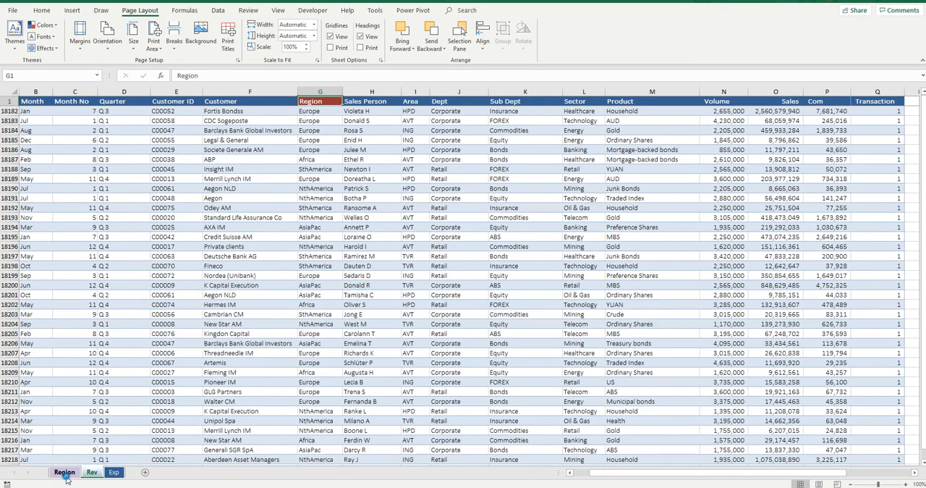
left_click(63, 472)
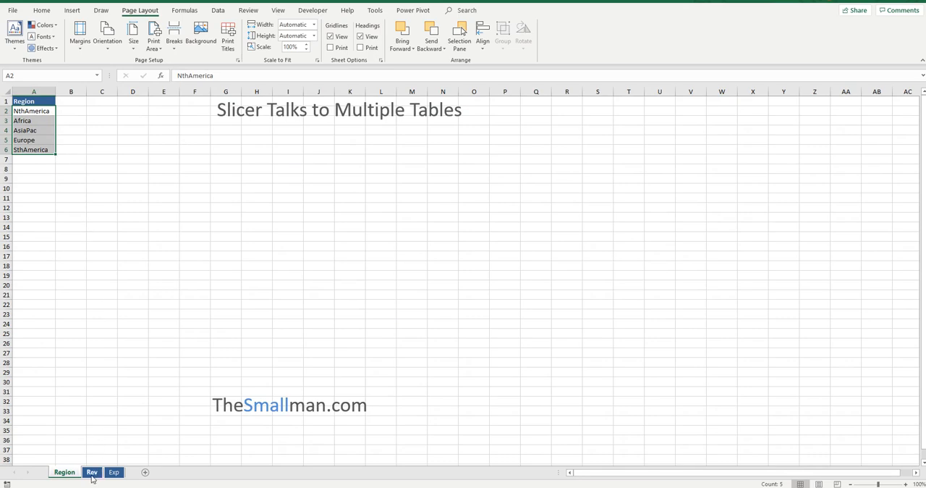
left_click(113, 472)
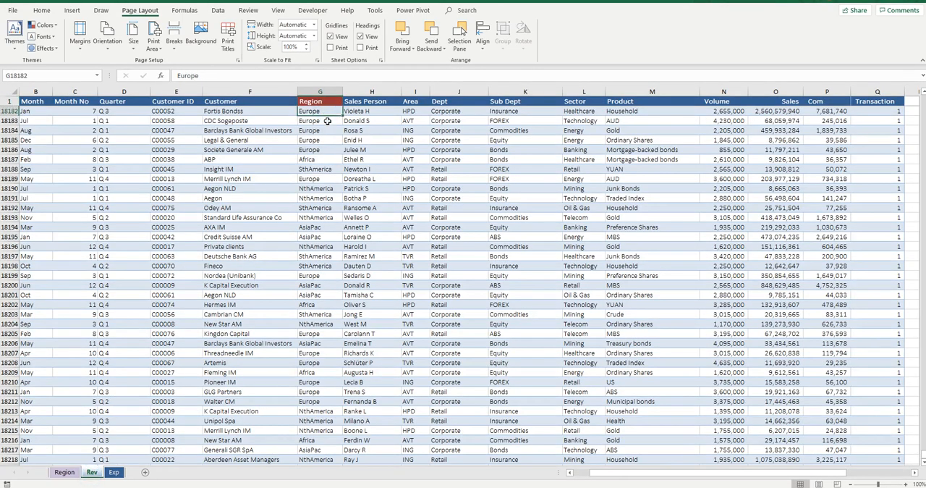
left_click(321, 139)
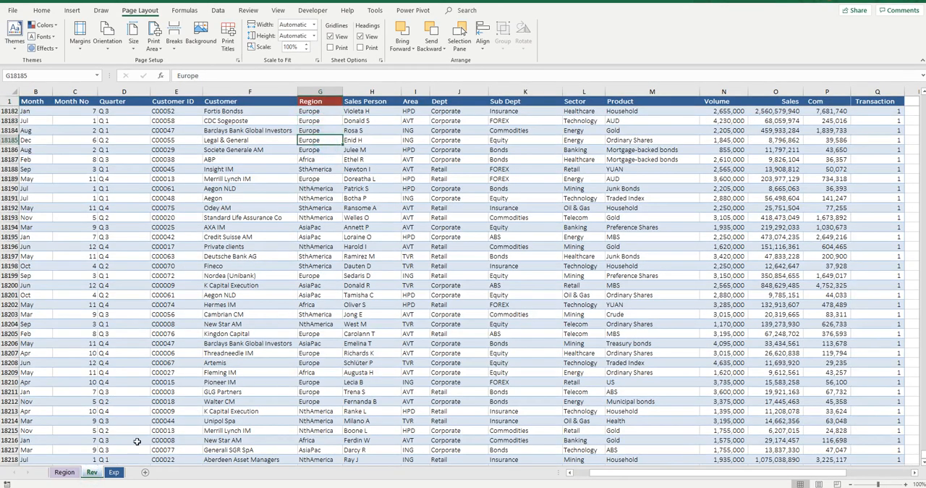
left_click(63, 471)
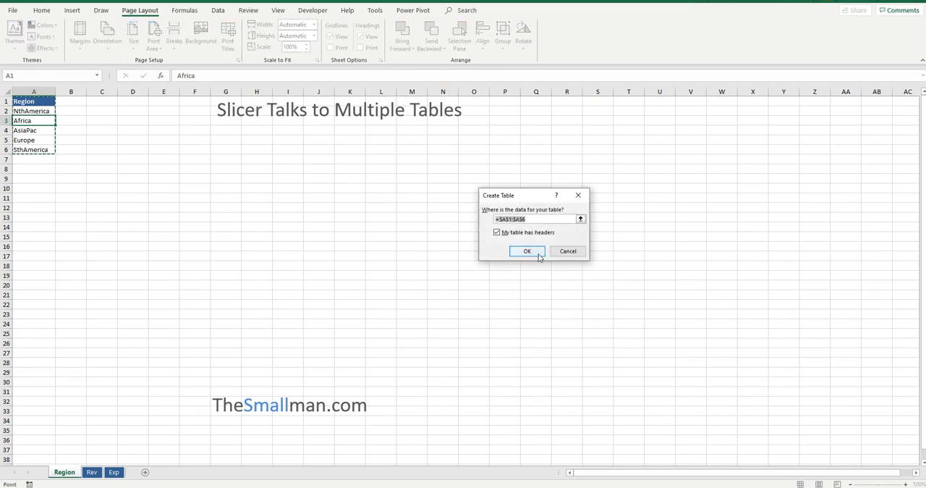
- Convert the region list, revenue data and expense data into tables with headers (Ctrl+T)
left_click(526, 250)
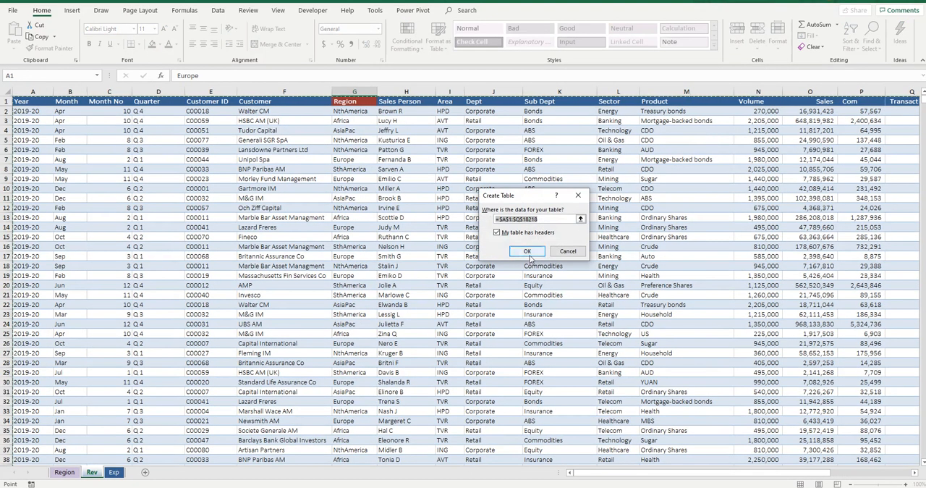
left_click(527, 250)
type("Revenue")
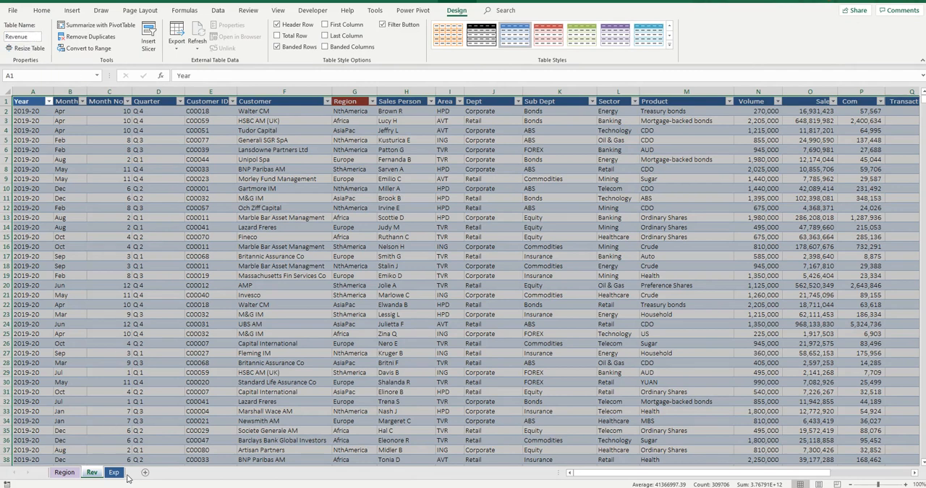
left_click(113, 472)
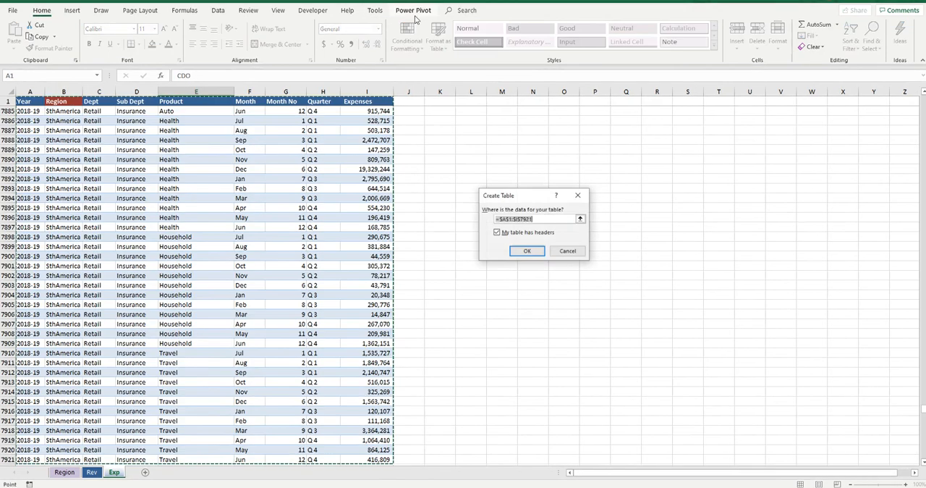
left_click(527, 251)
type("Expense")
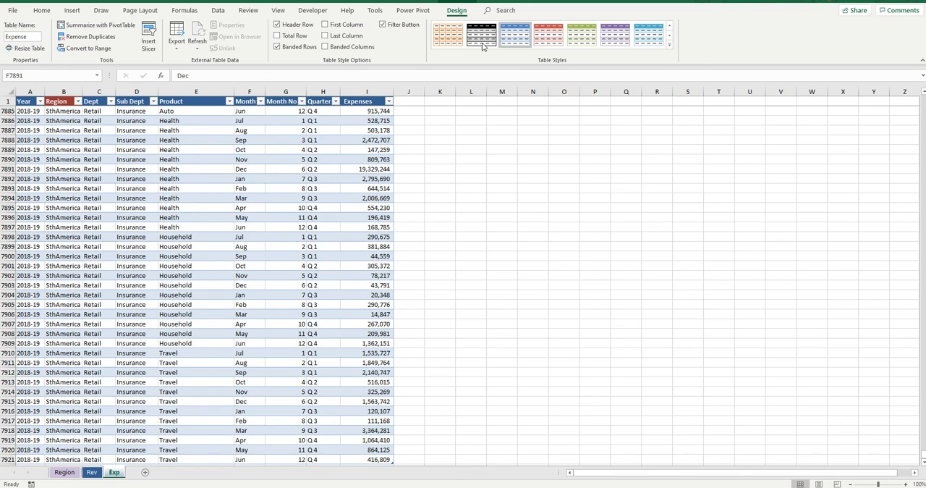
- Add the expense and revenue tables to the Power Pivot data model
left_click(249, 168)
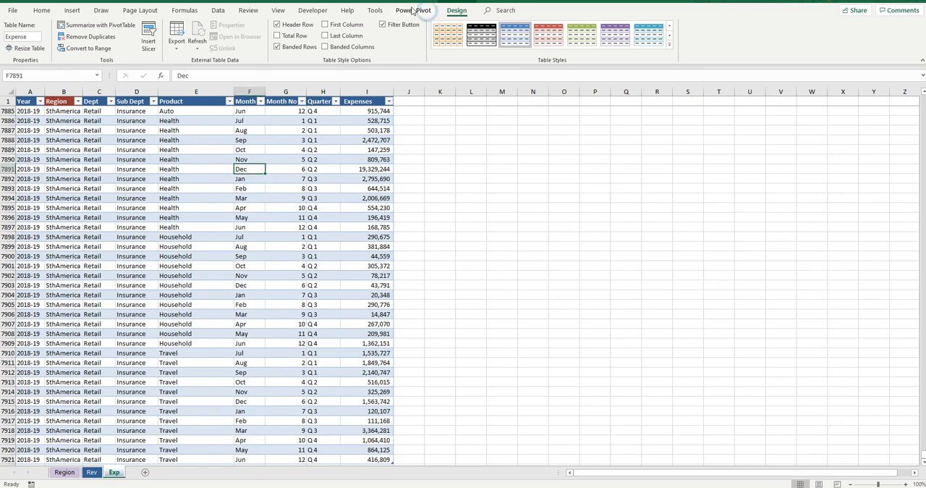
left_click(414, 11)
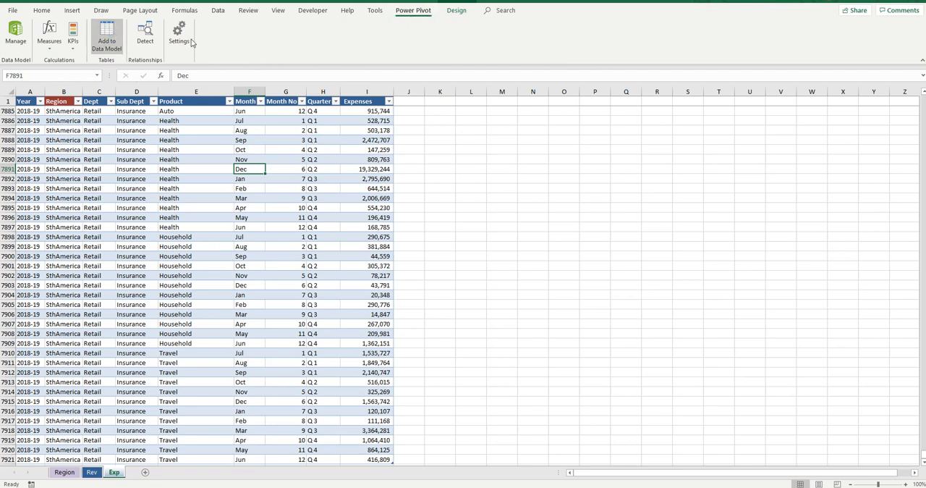
left_click(14, 36)
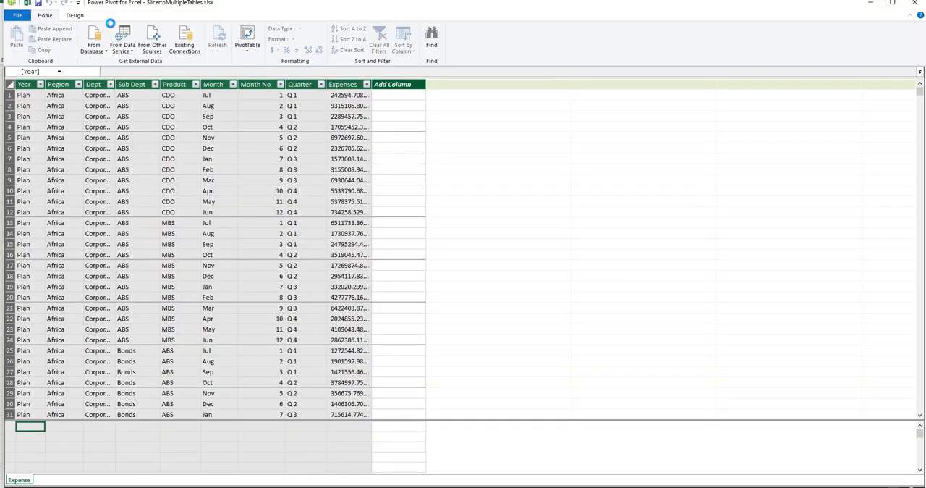
left_click(47, 479)
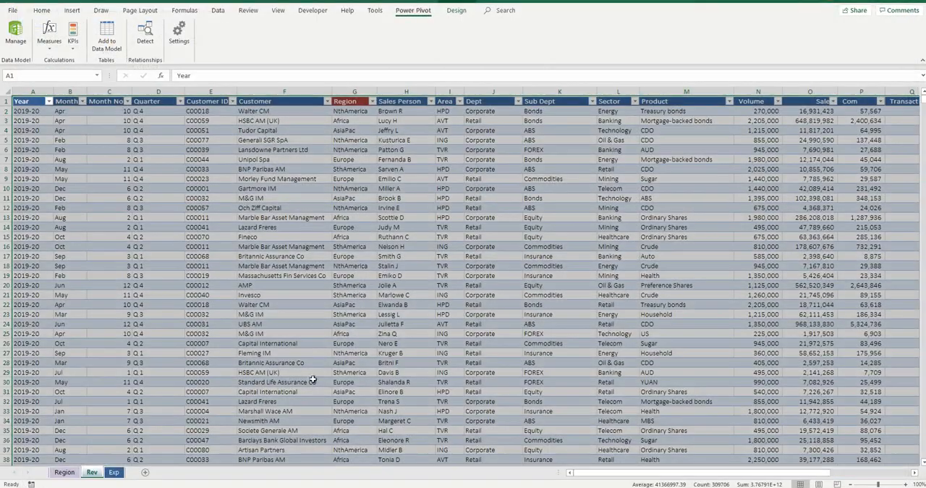
left_click(63, 472)
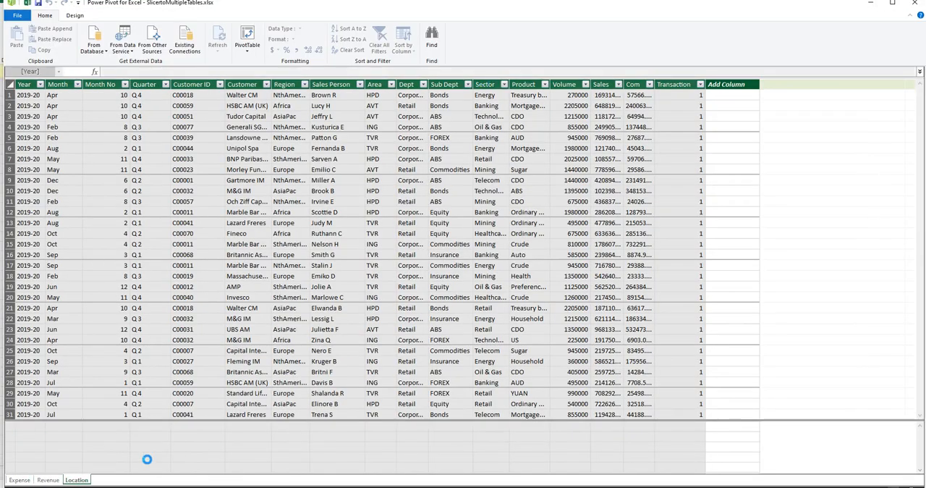
- Review the Expense and Location tables inside the Power Pivot window
left_click(19, 480)
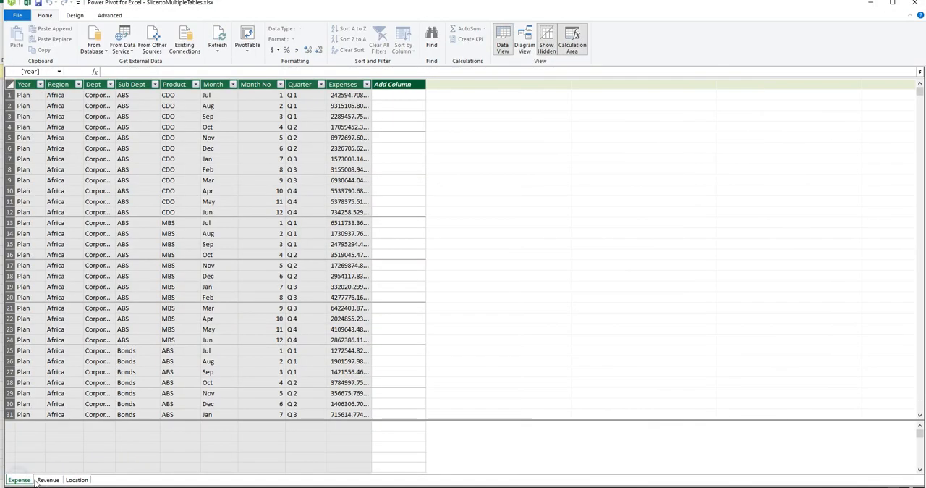
left_click(75, 479)
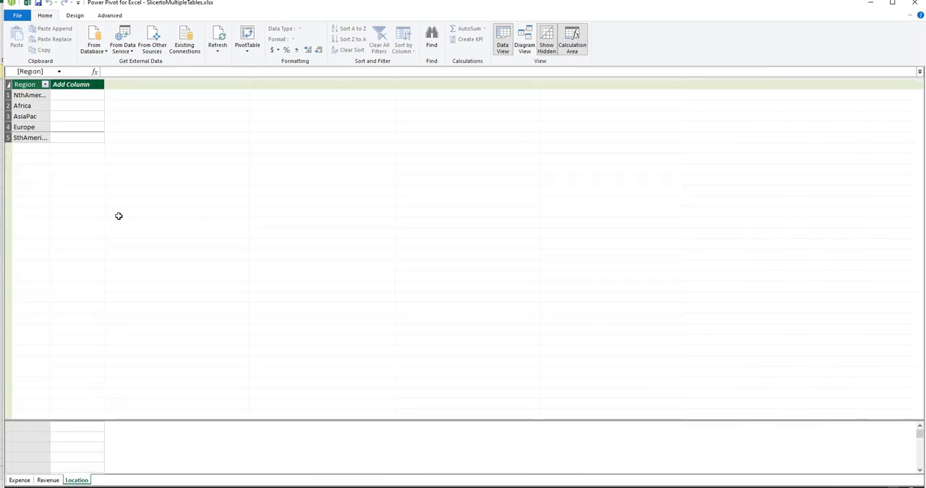
left_click(26, 116)
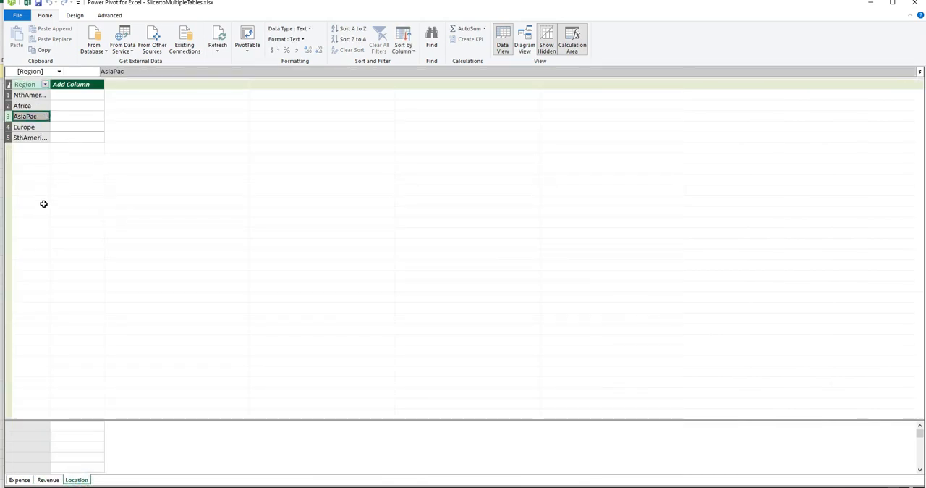
mouse_move(391, 140)
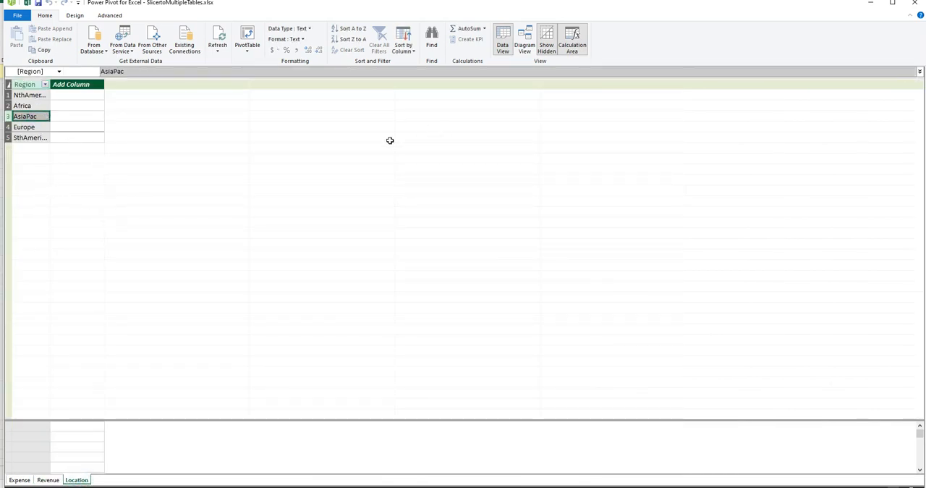
mouse_move(471, 141)
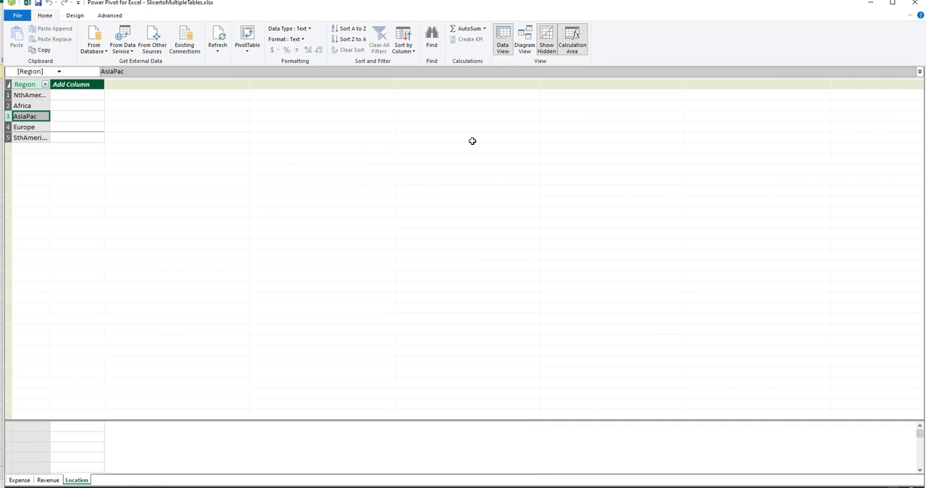
- In Diagram View, relate Location Region to Expense Region
left_click(523, 41)
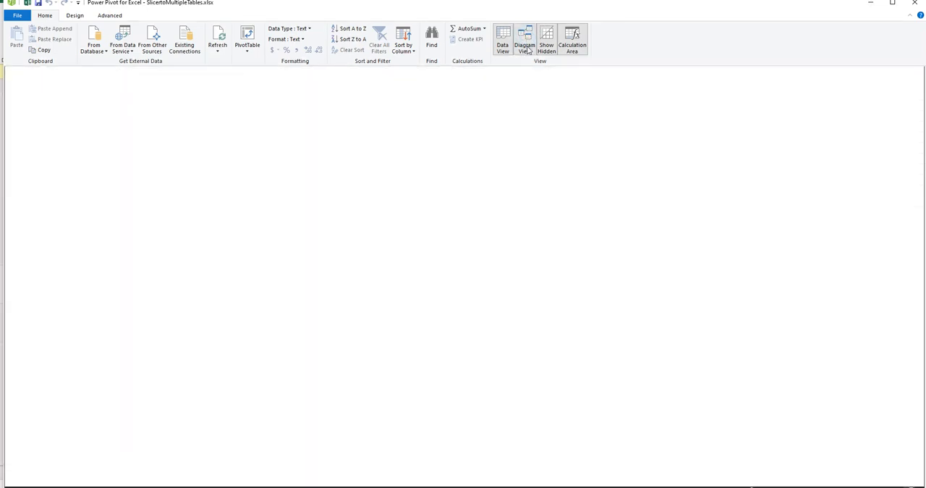
left_click(523, 40)
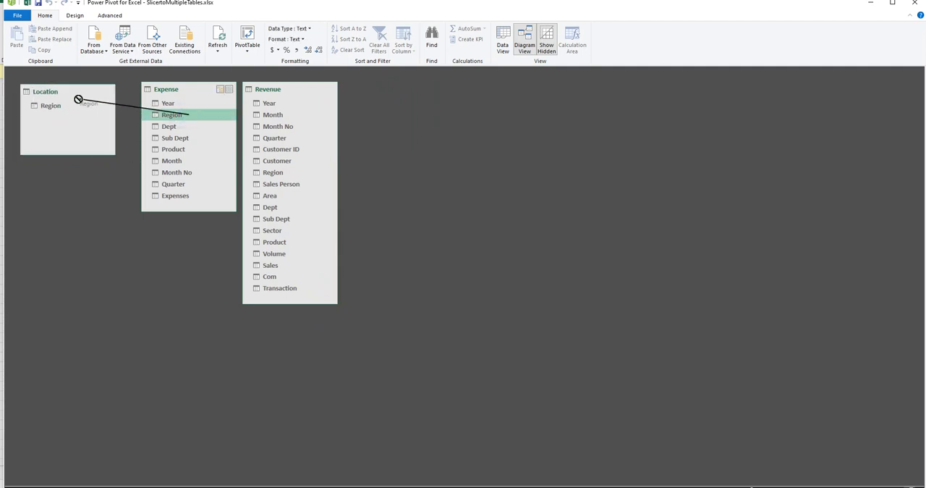
left_click_drag(171, 114, 51, 105)
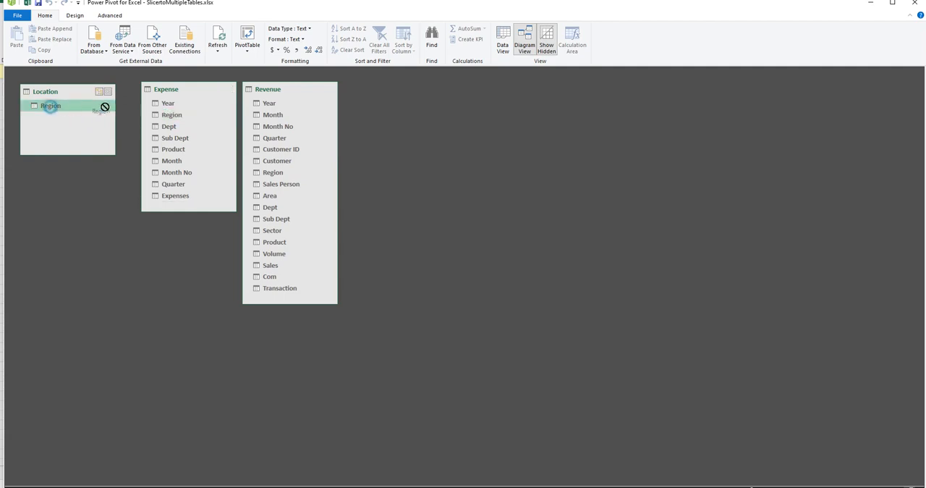
left_click_drag(51, 106, 171, 114)
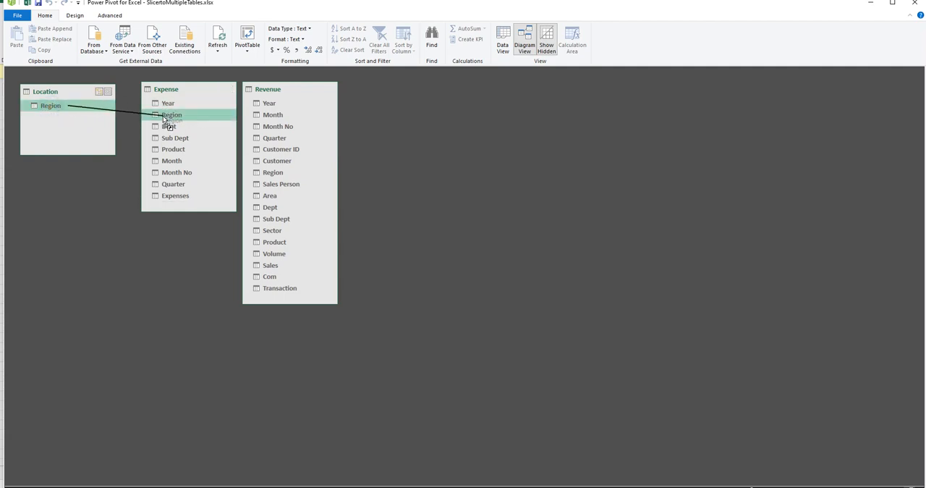
left_click_drag(50, 104, 171, 115)
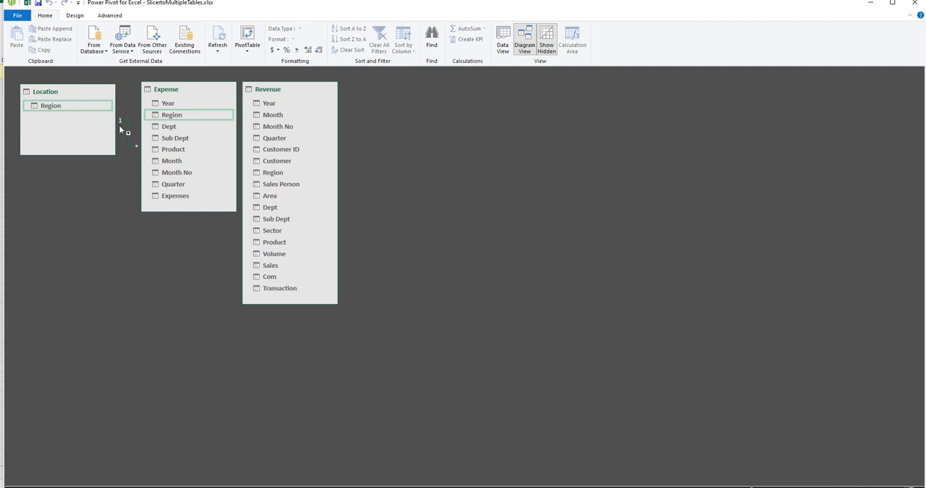
mouse_move(135, 133)
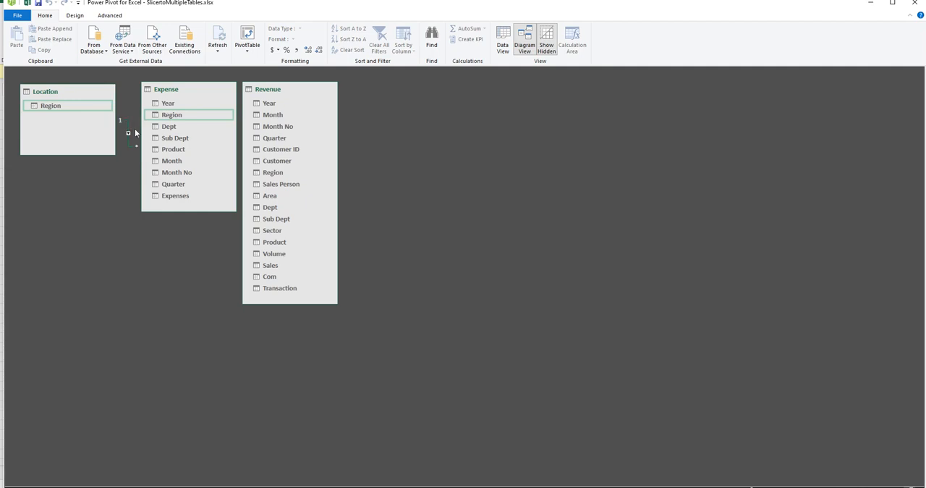
mouse_move(287, 155)
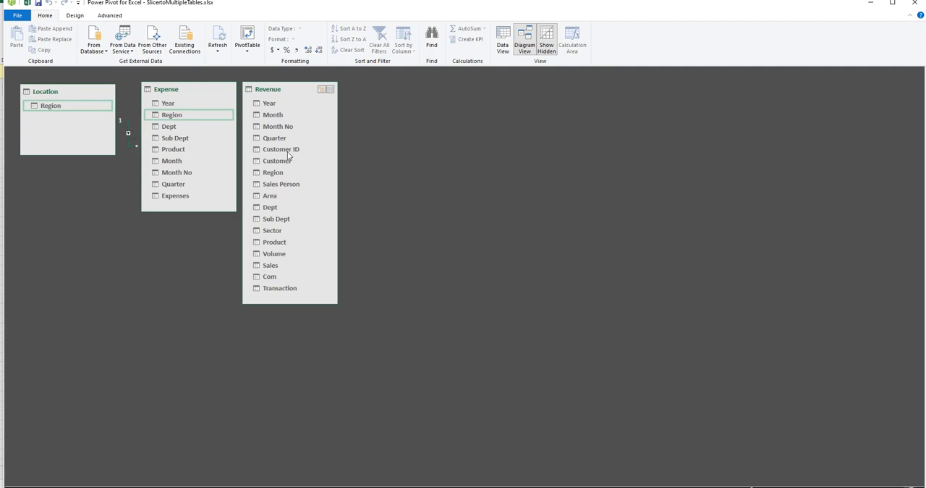
- Relate Location Region to Revenue Region
left_click(272, 172)
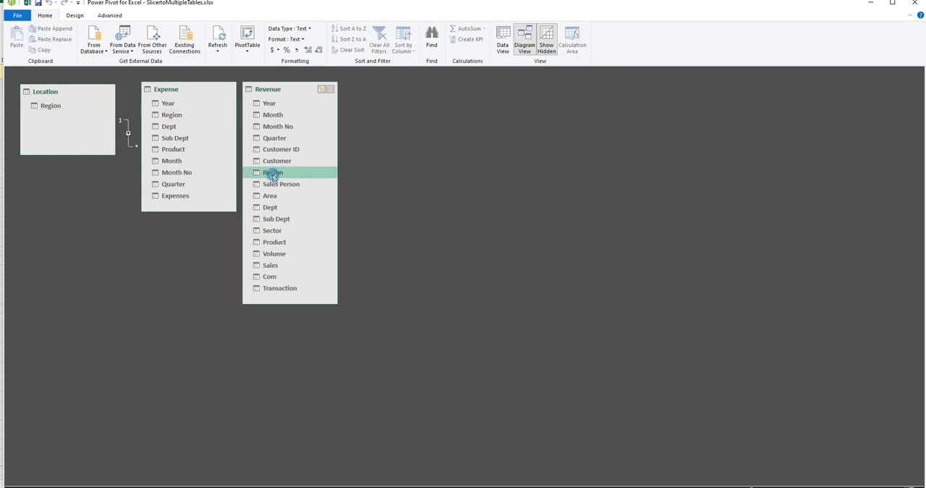
left_click_drag(273, 172, 51, 104)
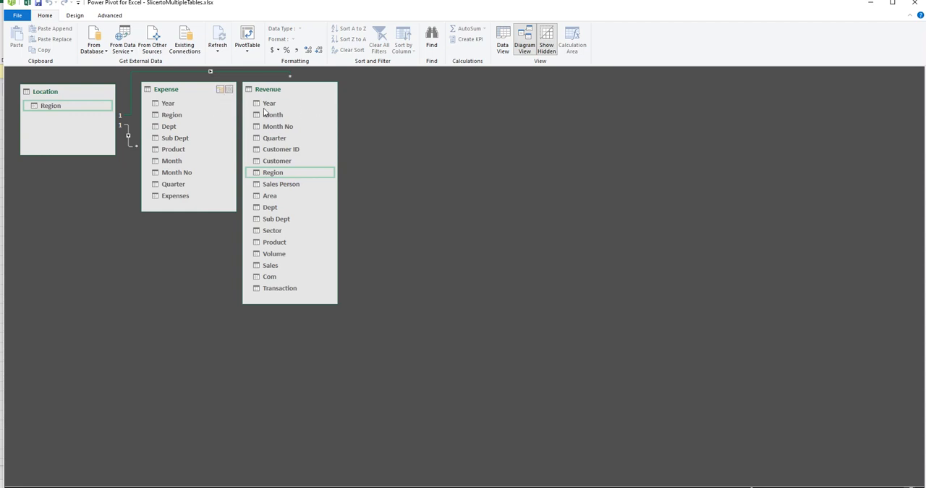
left_click(50, 105)
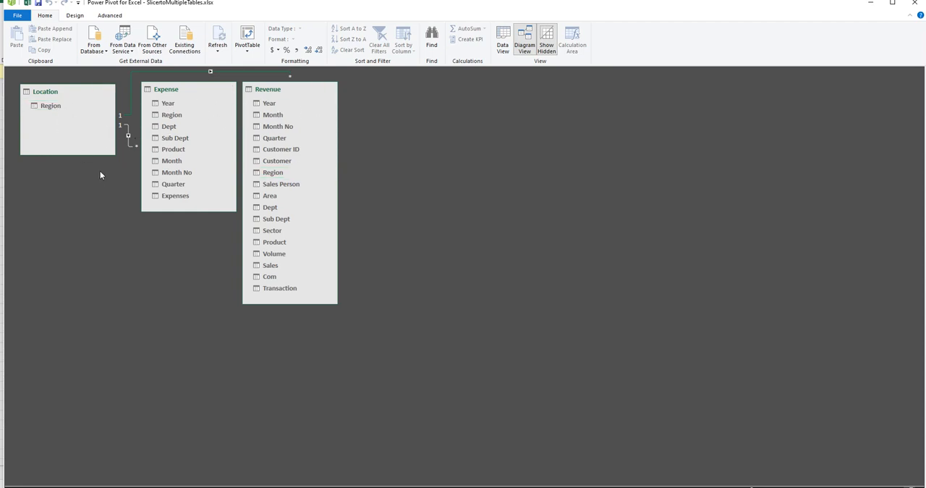
mouse_move(301, 199)
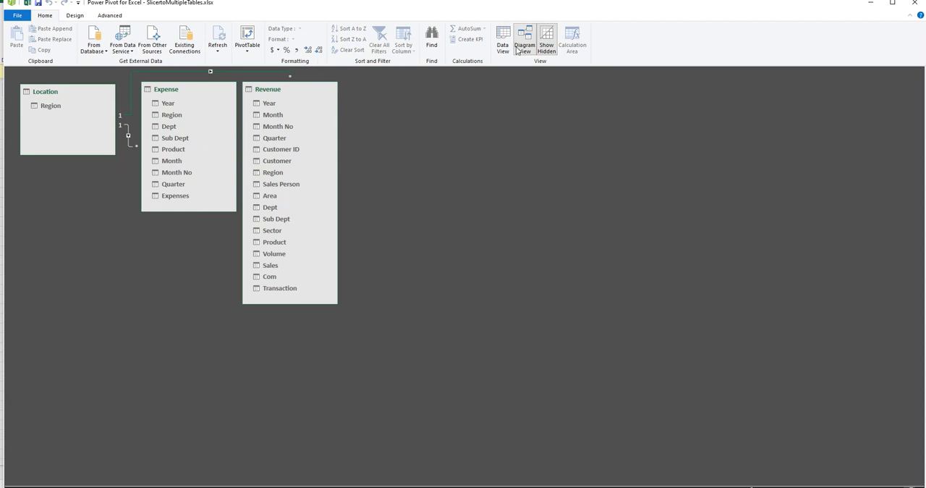
mouse_move(523, 40)
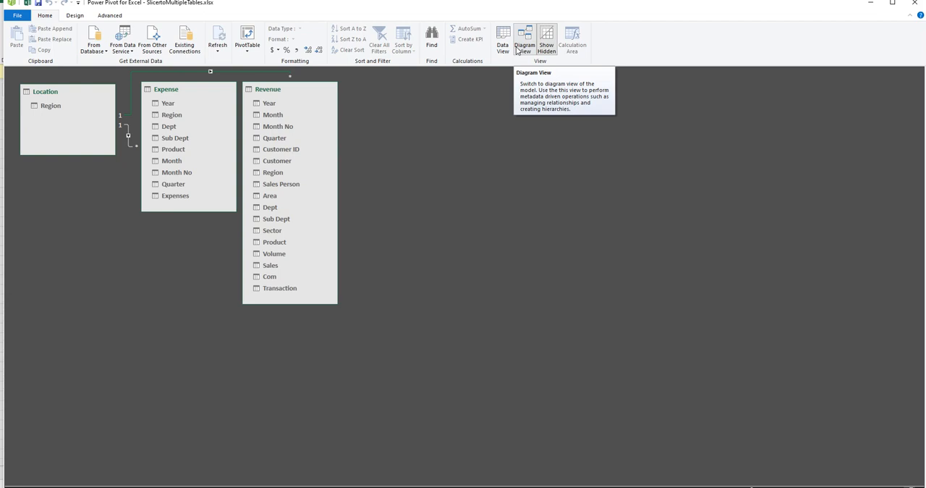
- Create a PivotTable from the data model on a new worksheet
left_click(272, 171)
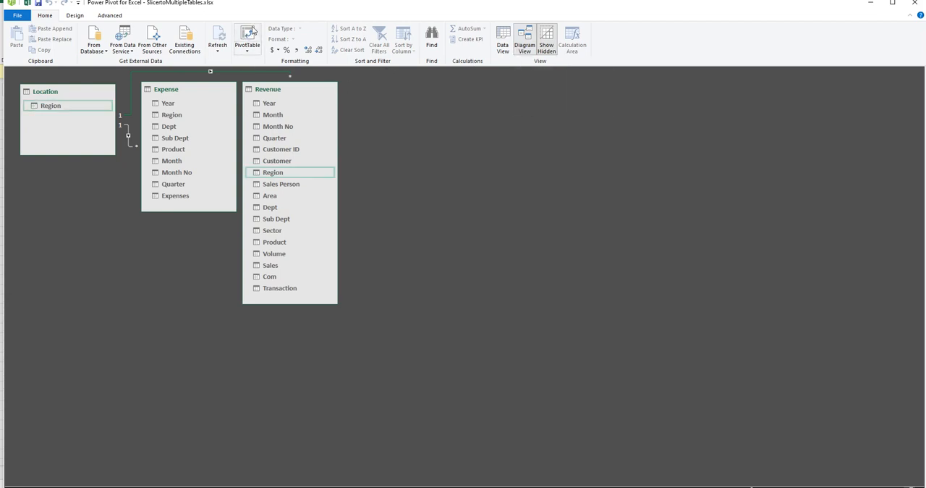
mouse_move(248, 36)
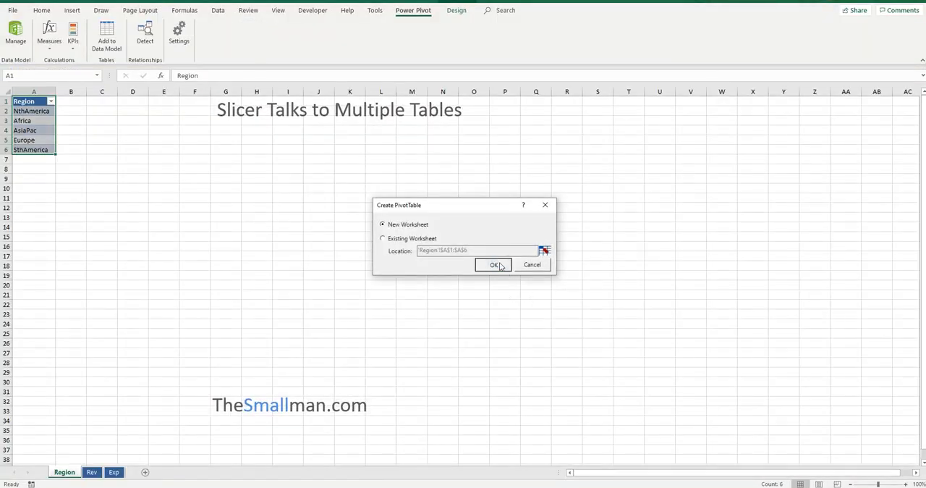
left_click(495, 263)
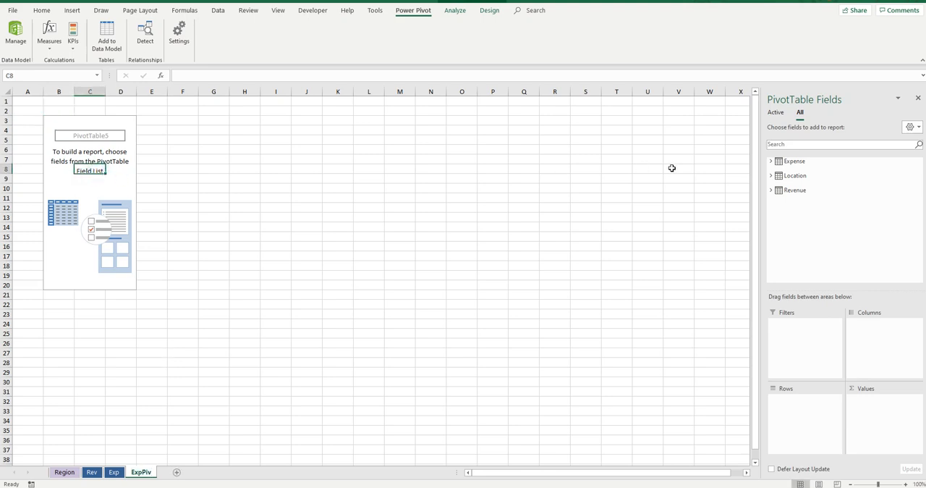
mouse_move(793, 161)
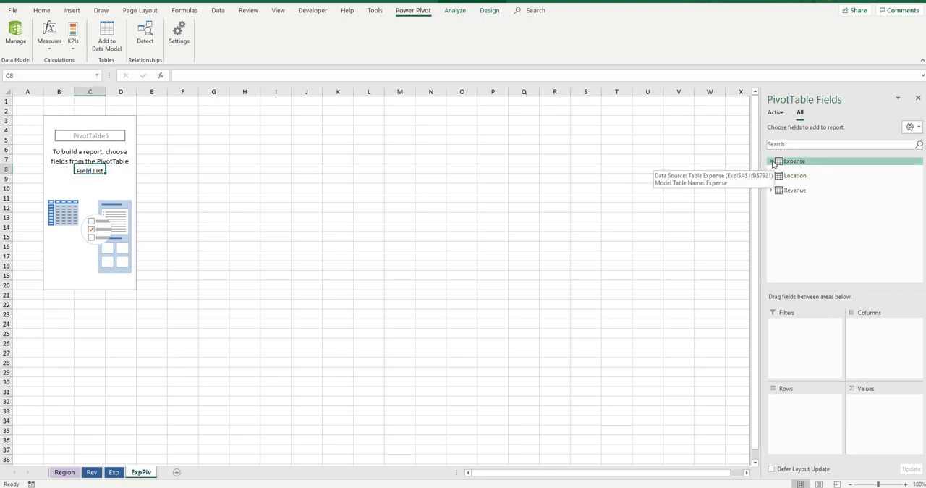
- Add Sub Dept and Quarter as rows and Expenses as the summed value from the Expense table
left_click(771, 161)
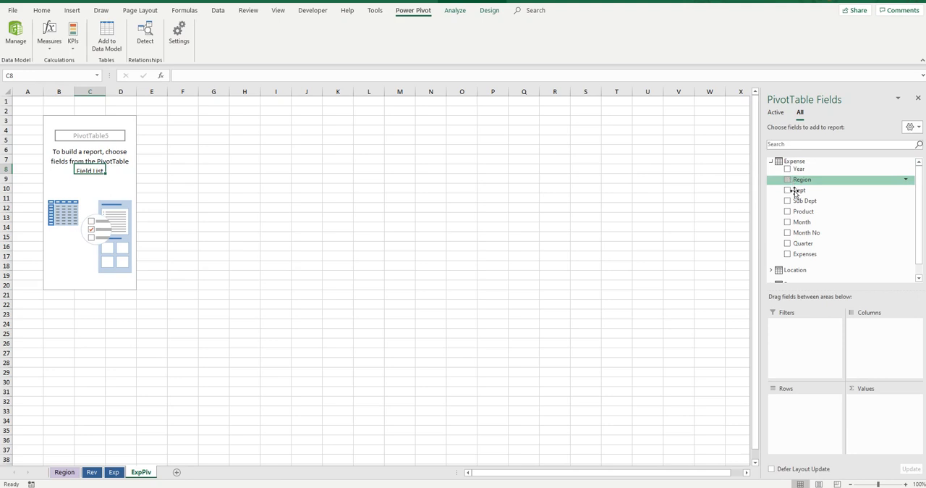
left_click(787, 199)
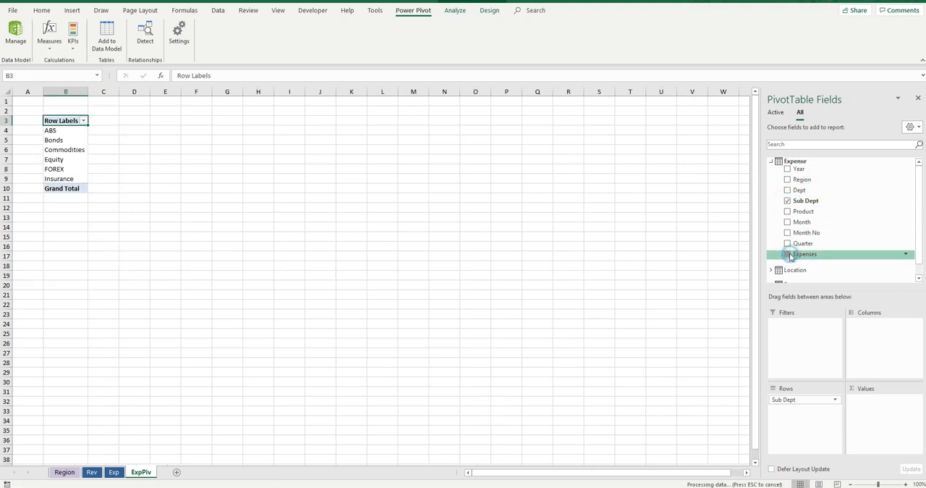
left_click(787, 255)
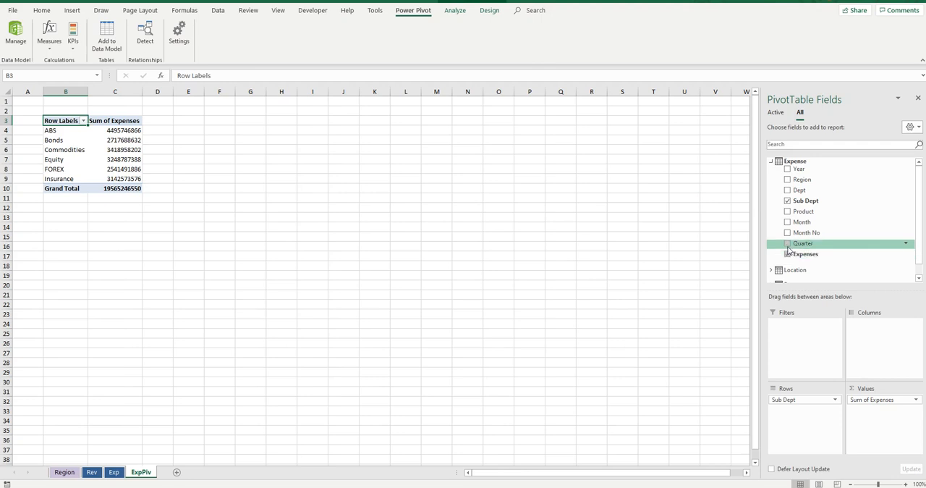
left_click(787, 243)
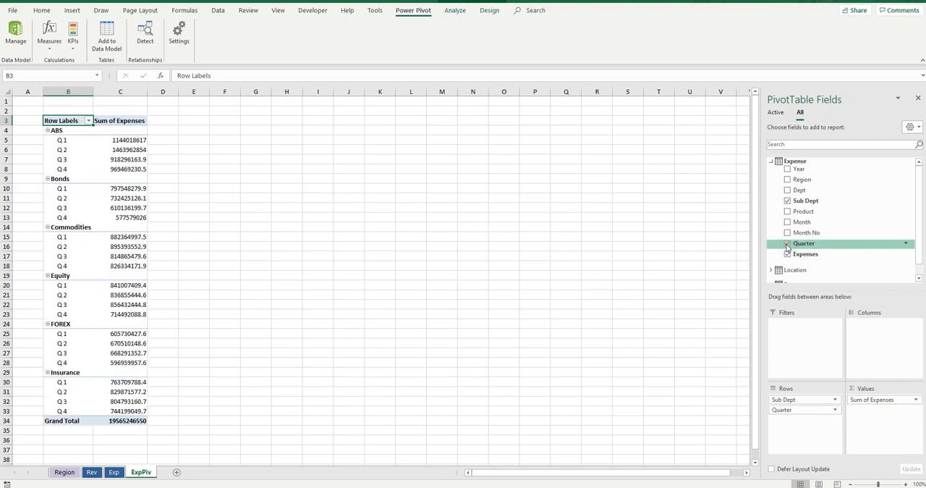
left_click(120, 139)
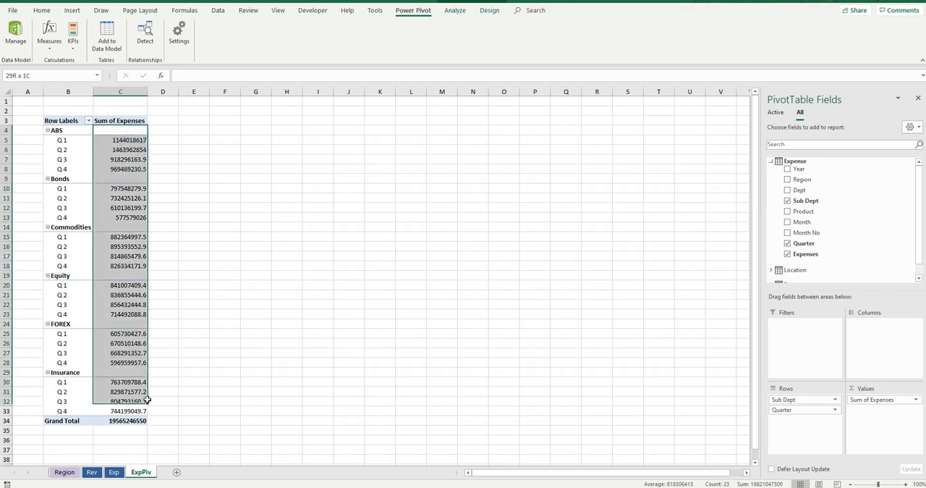
- Format expenses with thousands separators and switch the PivotTable to tabular layout
left_click(41, 10)
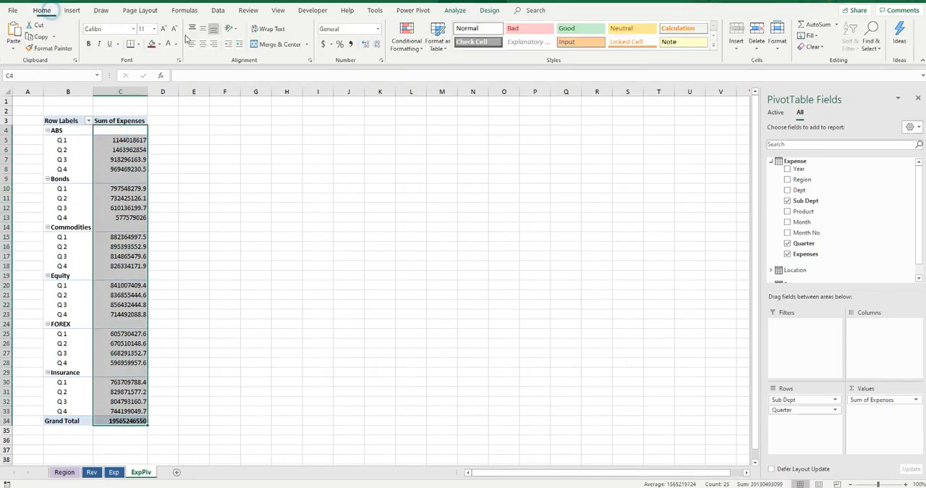
left_click(374, 43)
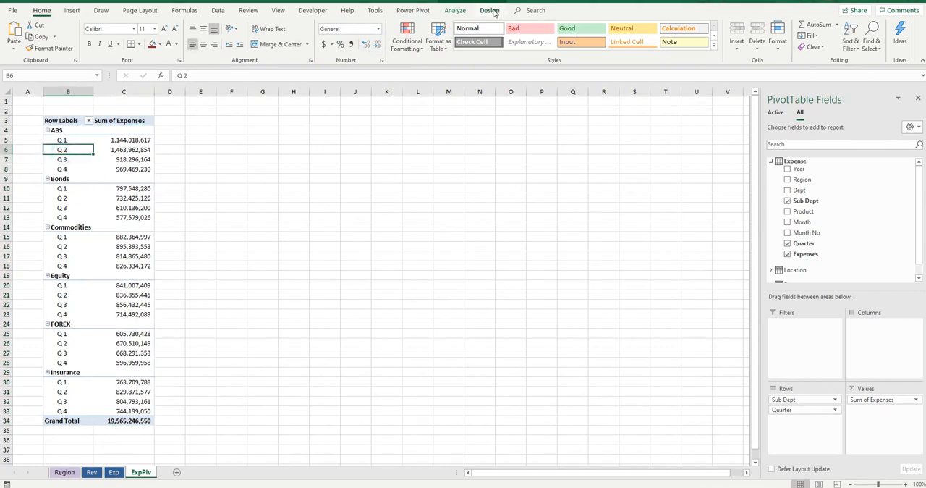
left_click(66, 37)
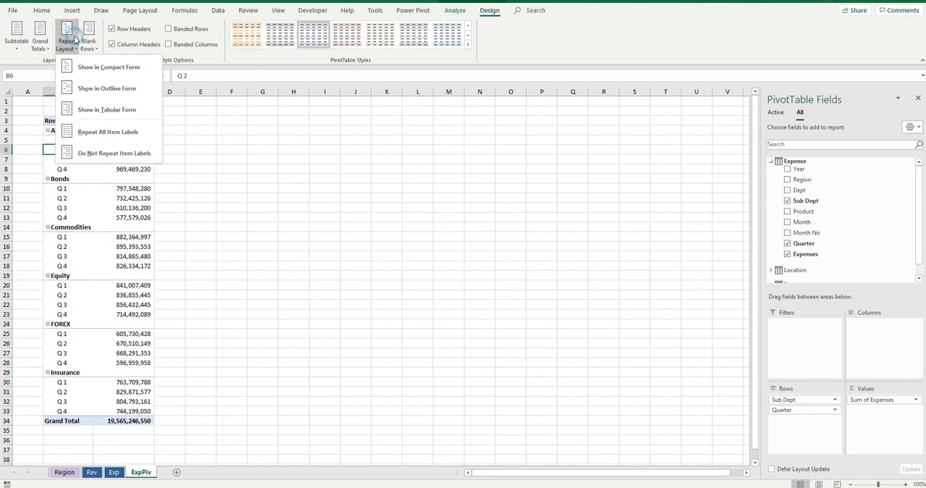
left_click(107, 110)
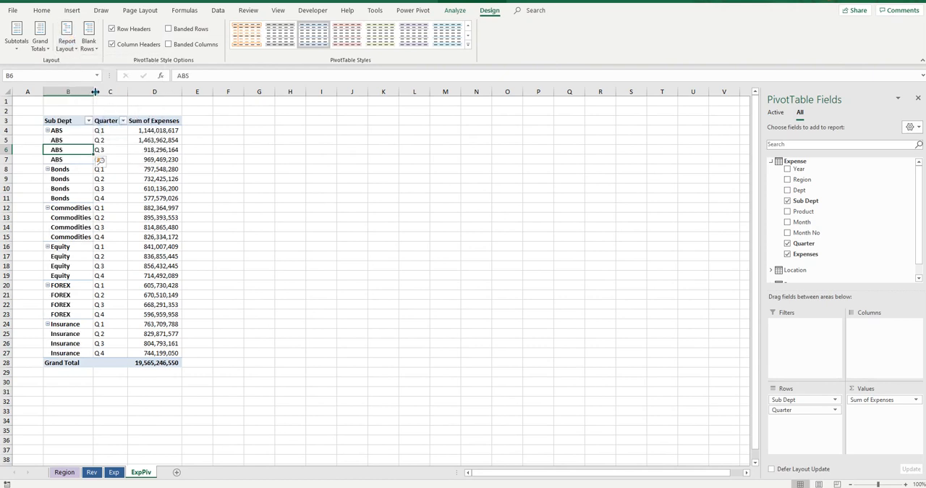
left_click(154, 189)
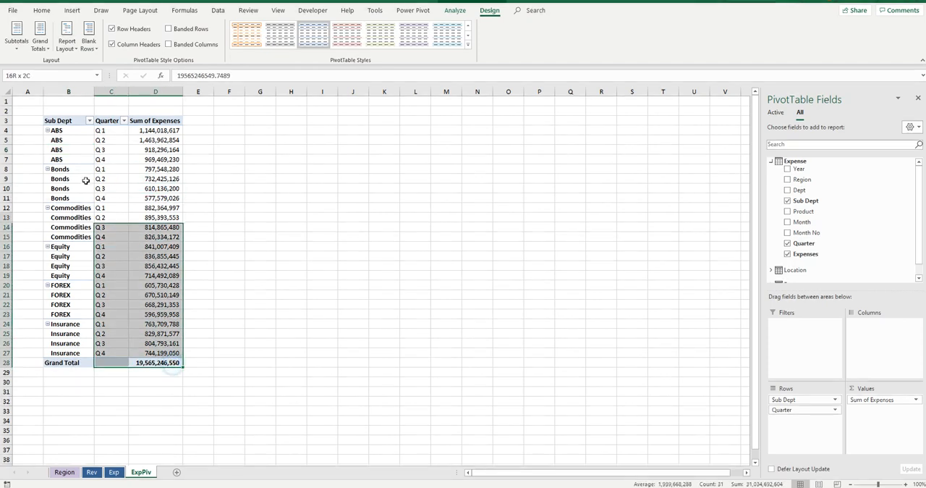
left_click(156, 168)
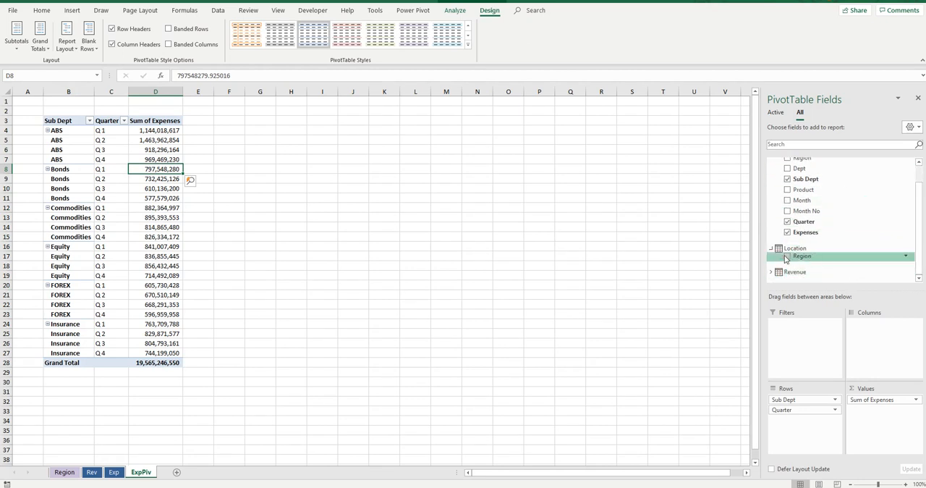
- Add Location's Region as a report filter set to All
left_click_drag(802, 256, 803, 324)
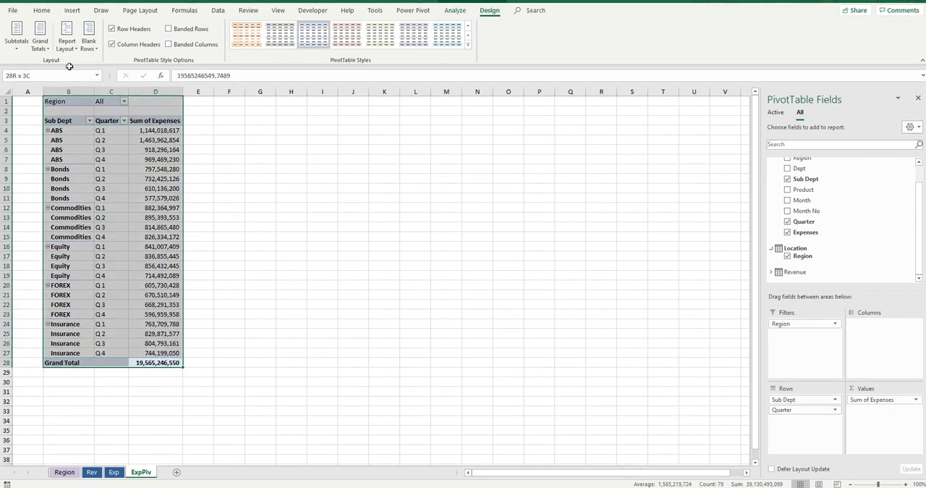
left_click(155, 372)
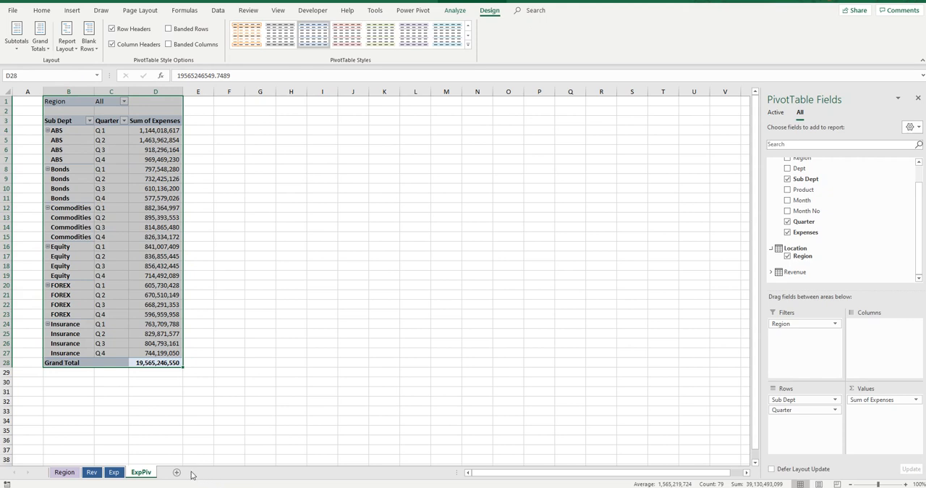
- Paste a copy of the ExpPiv PivotTable at B1 of a new Sheet5
left_click(176, 472)
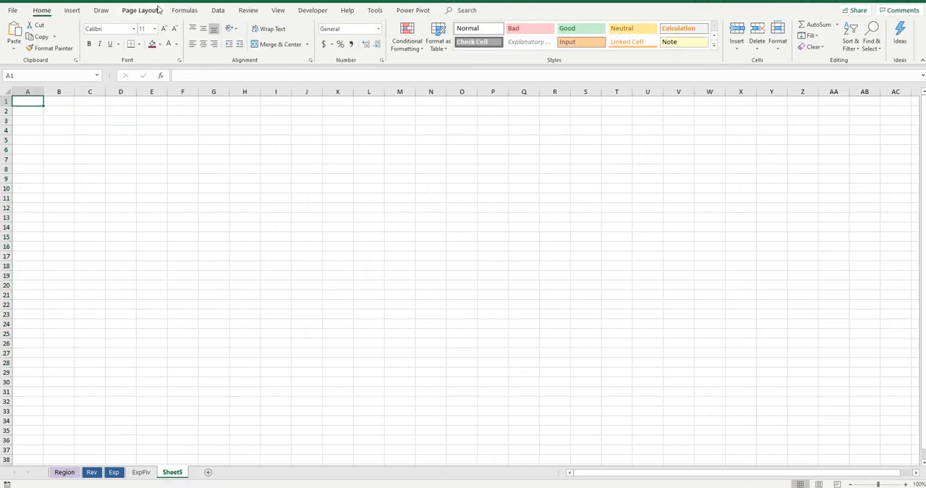
key("ctrl+v")
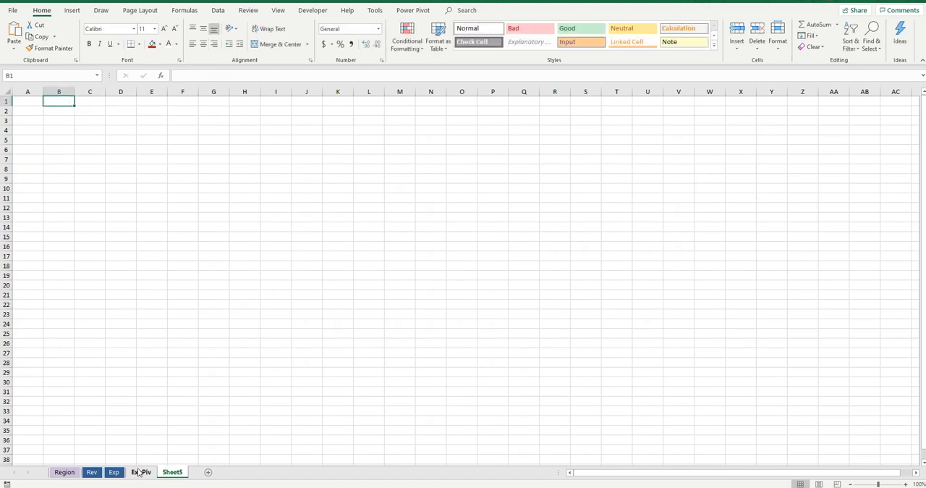
left_click(141, 472)
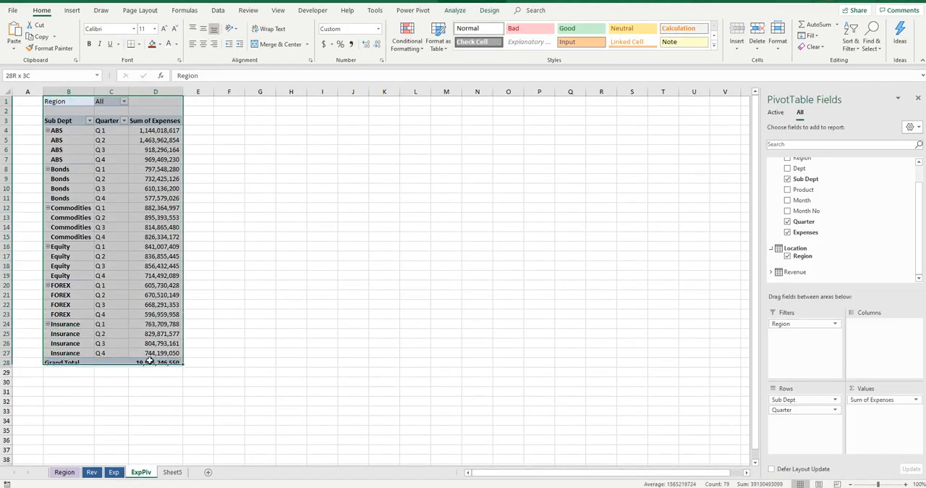
left_click(172, 472)
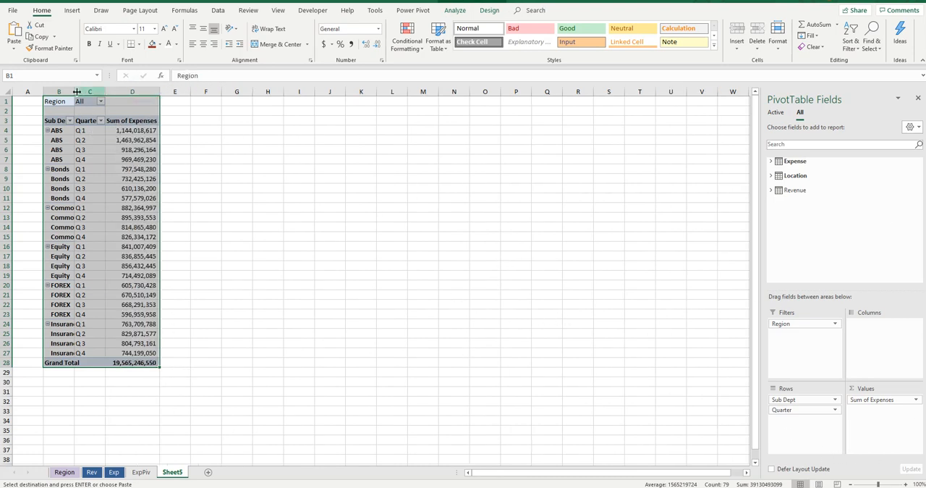
- Remove Sub Dept, Quarter and Sum of Expenses from the copied PivotTable, leaving only the Region filter
left_click_drag(75, 91, 109, 91)
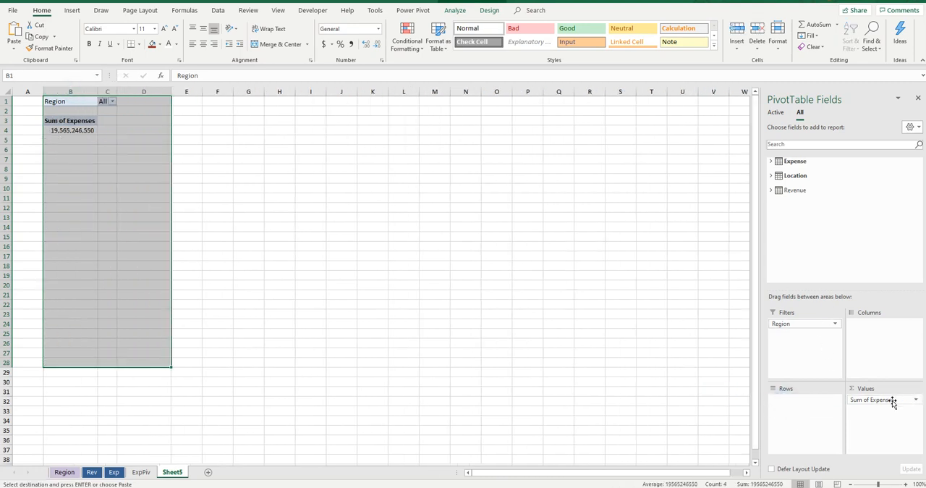
left_click_drag(868, 400, 832, 446)
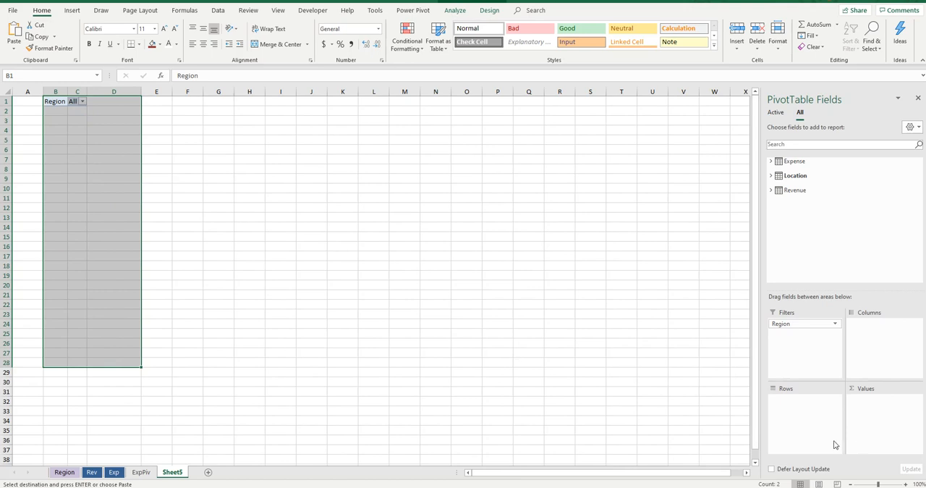
mouse_move(684, 364)
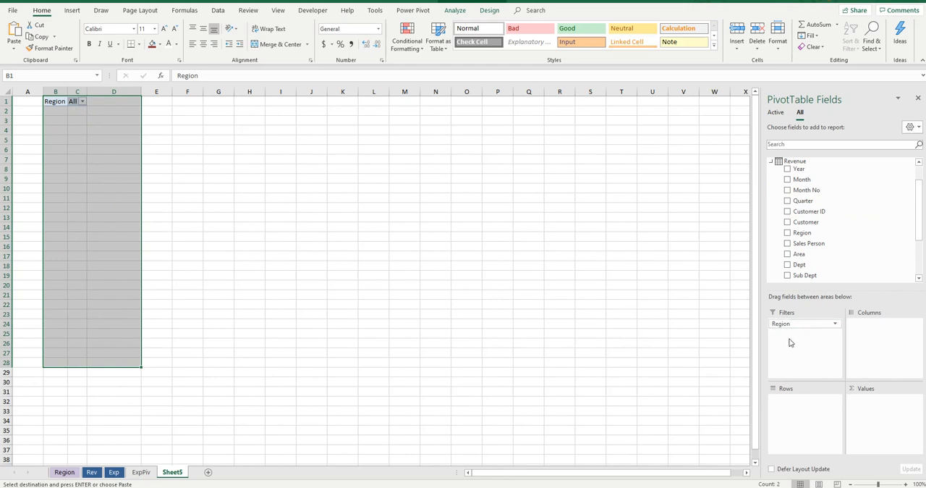
mouse_move(799, 254)
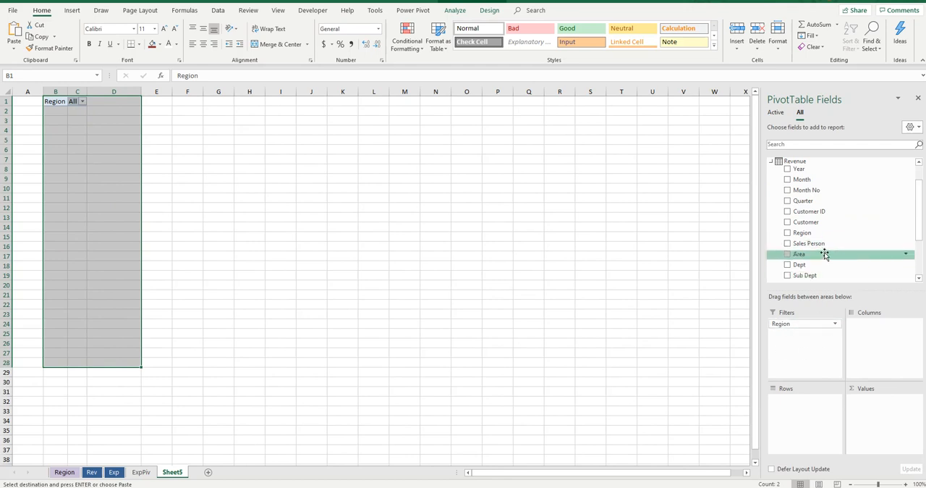
mouse_move(795, 243)
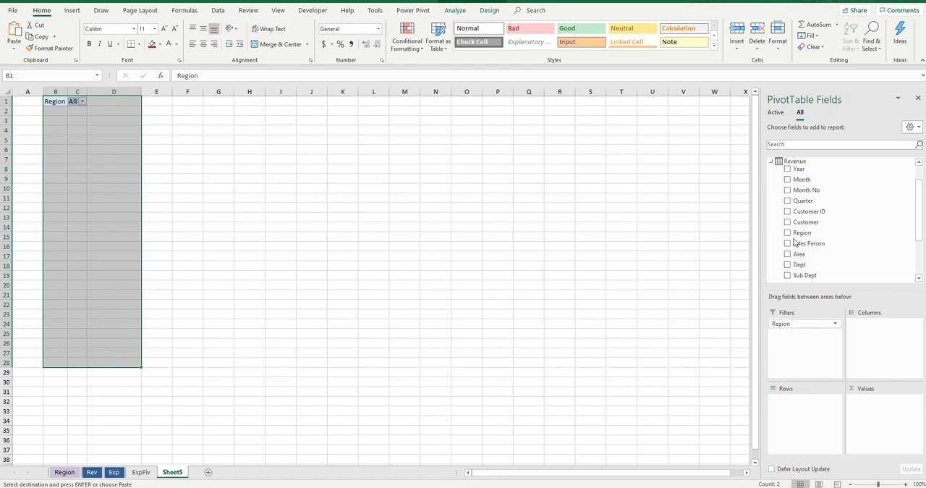
mouse_move(801, 199)
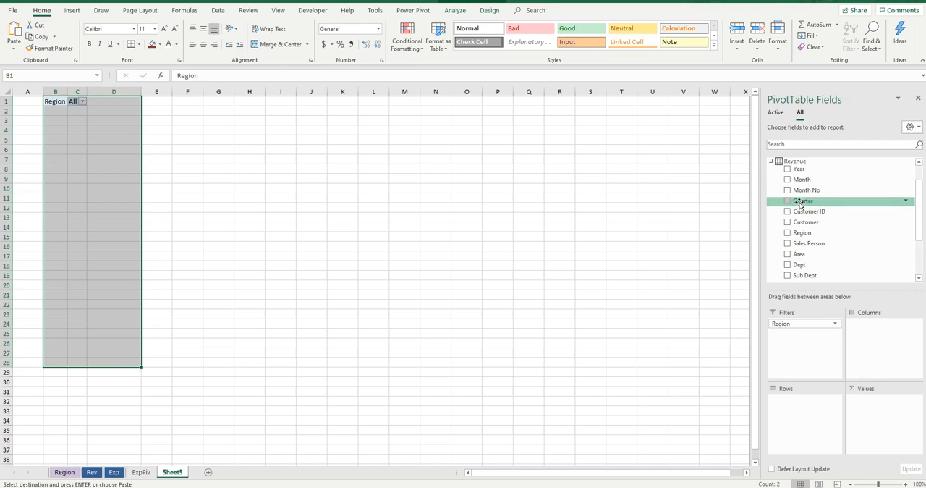
mouse_move(799, 254)
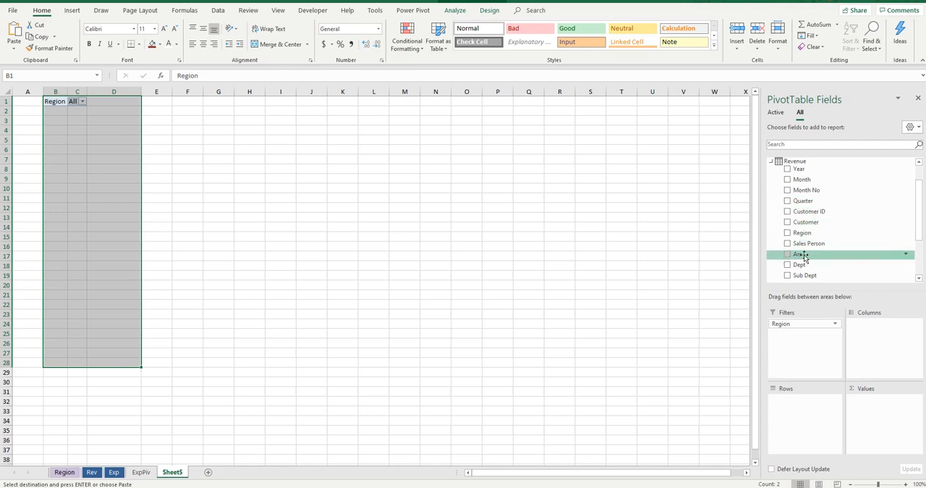
mouse_move(824, 275)
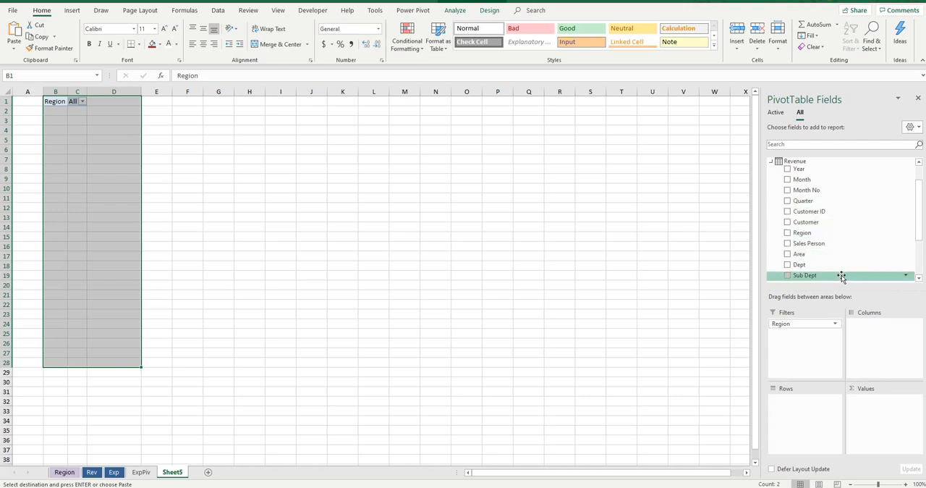
- Tick Dept, Quarter and Sales under Revenue so the PivotTable shows Sum of Sales by Dept and Quarter
left_click(787, 263)
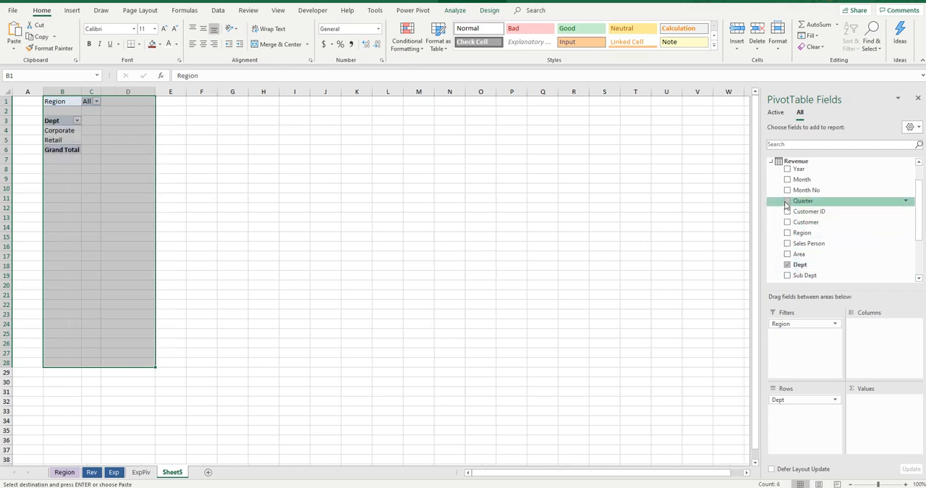
left_click(787, 200)
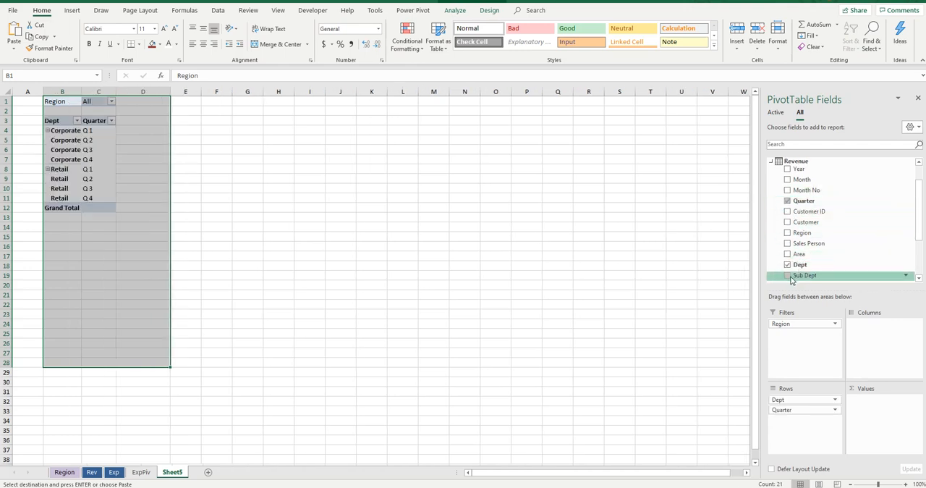
scroll("down", 3)
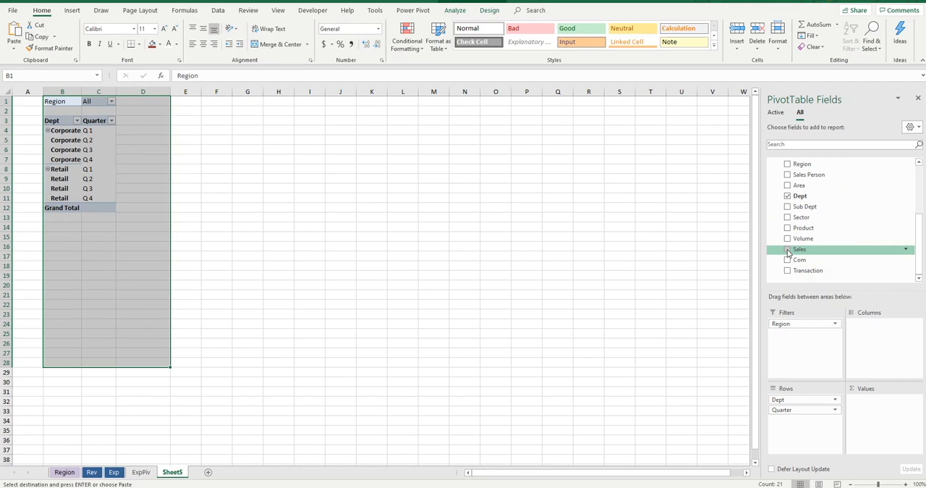
left_click(787, 249)
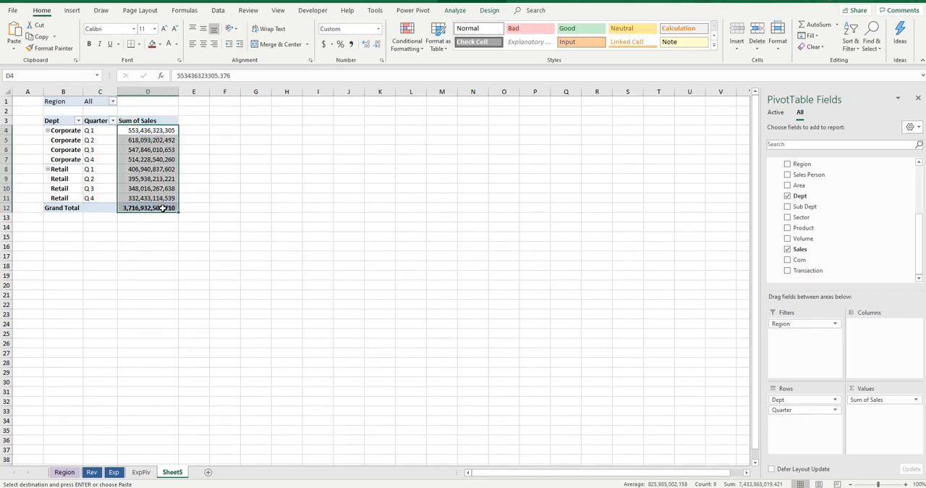
- Rename Sheet5 to RevPiv and colour the grouped ExpPiv and RevPiv tabs green
left_click(147, 179)
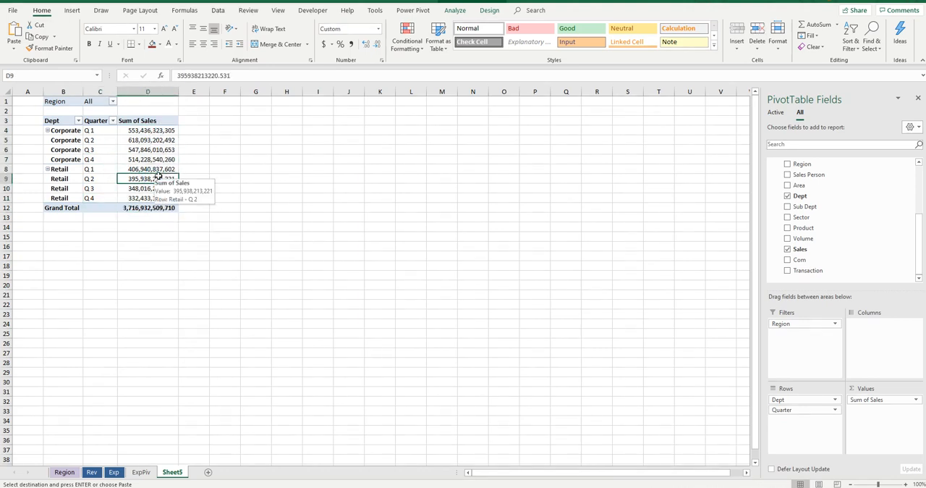
left_click(172, 472)
type("RevPiv")
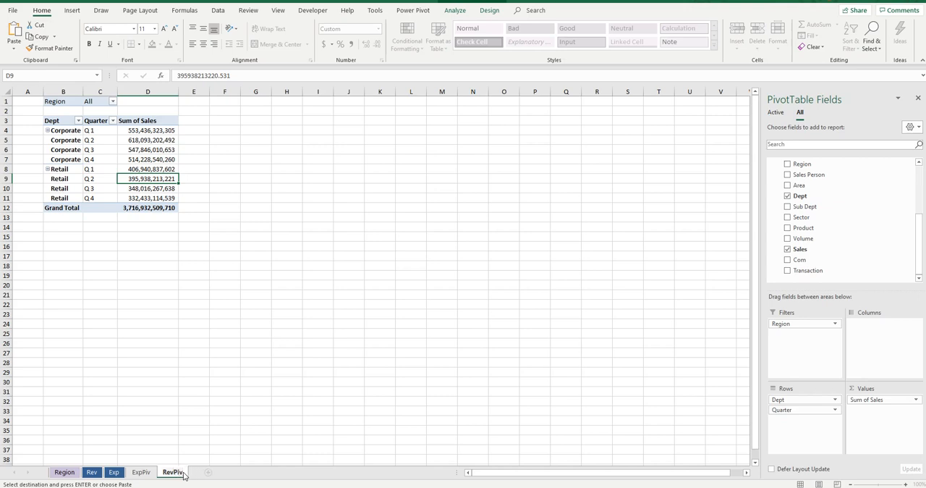
left_click(142, 472)
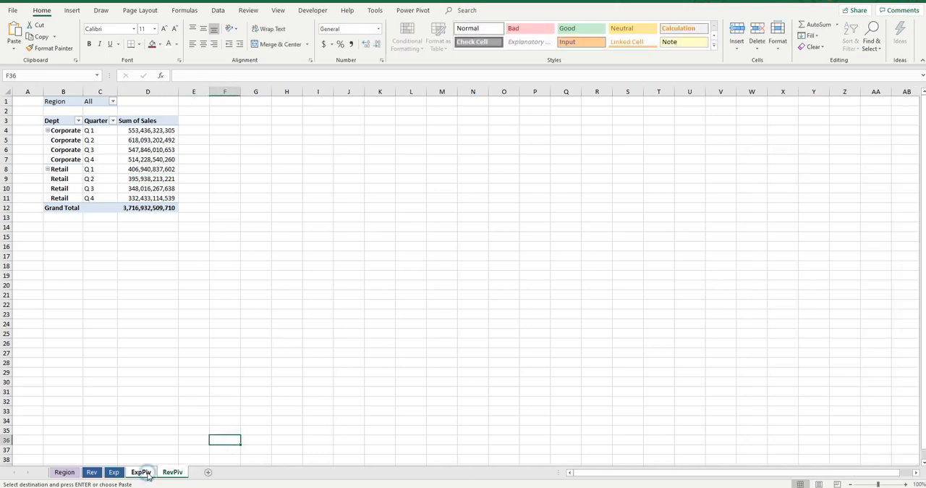
right_click(140, 471)
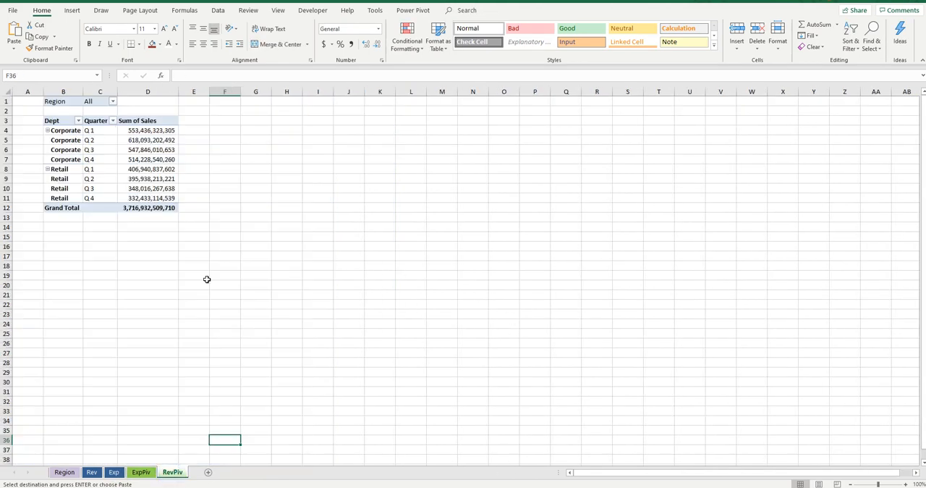
- Select a cell inside the sales PivotTable on RevPiv, ungrouping the sheets
left_click(148, 149)
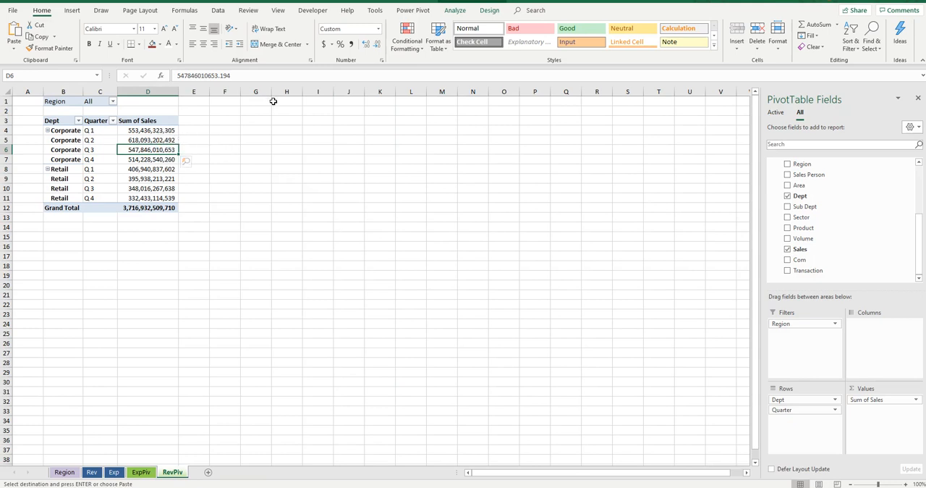
mouse_move(150, 220)
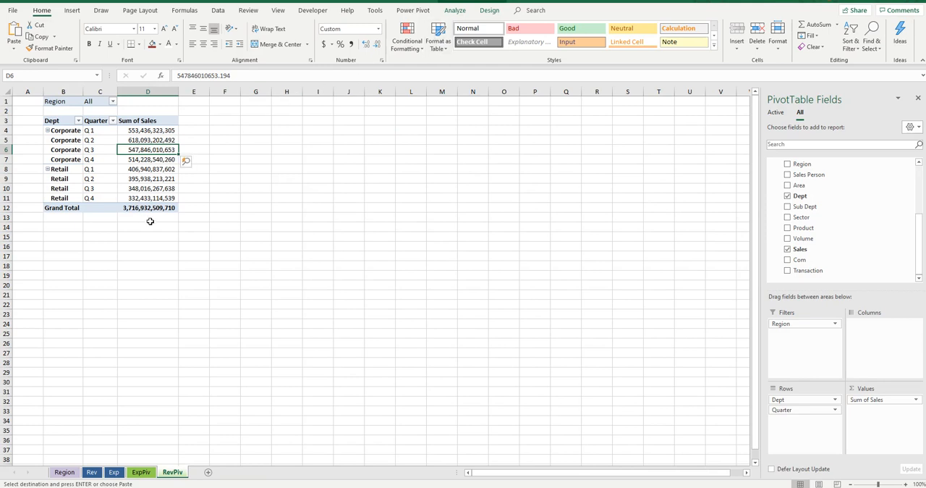
left_click(147, 159)
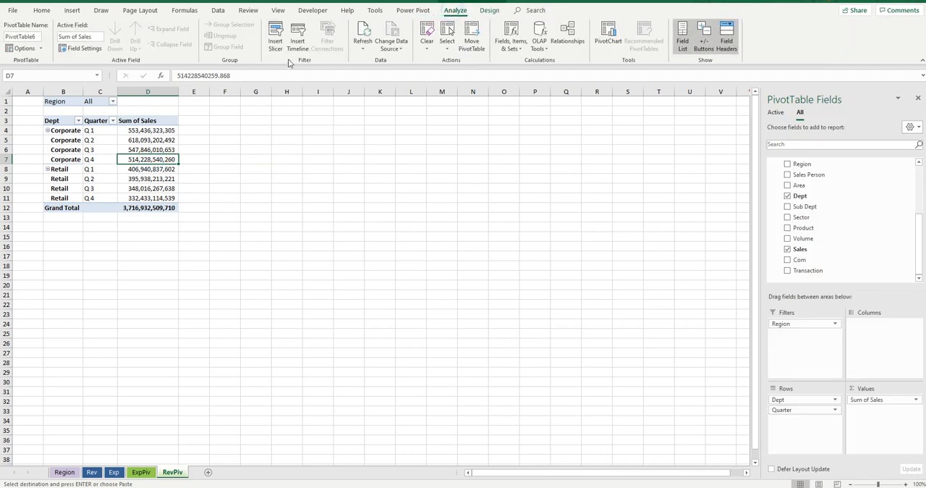
- Insert a Region slicer from the Location table (Africa, AsiaPac, Europe, NthAmerica, SthAmerica)
left_click(274, 32)
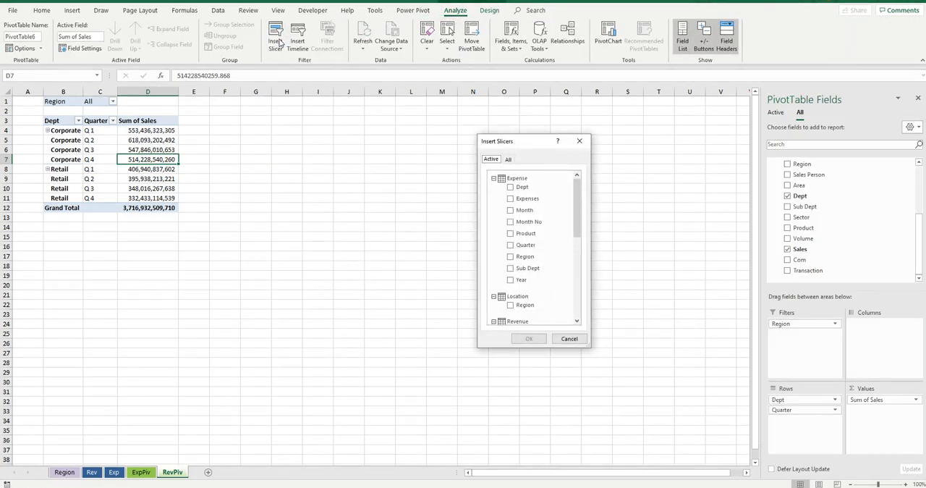
scroll("down", 3)
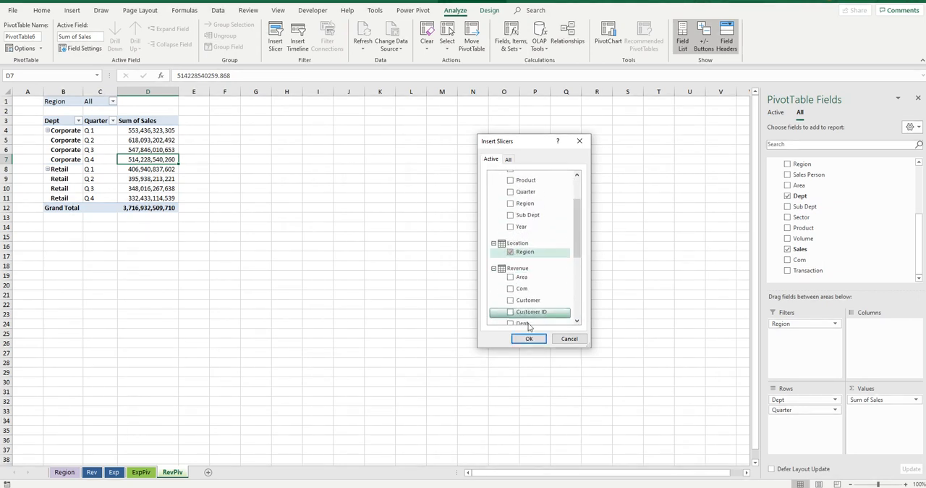
left_click(529, 339)
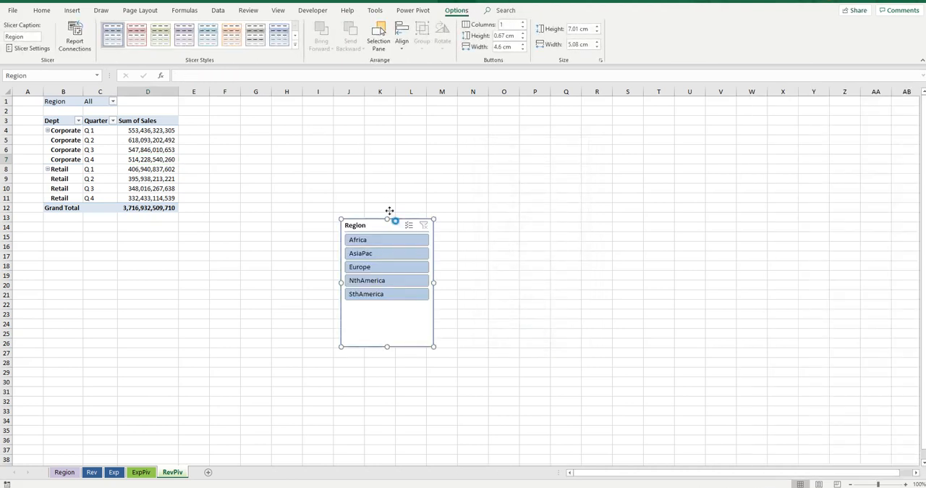
- Move the slicer beside the sales PivotTable, filter it to Africa, then switch to ExpPiv
left_click_drag(388, 282, 283, 180)
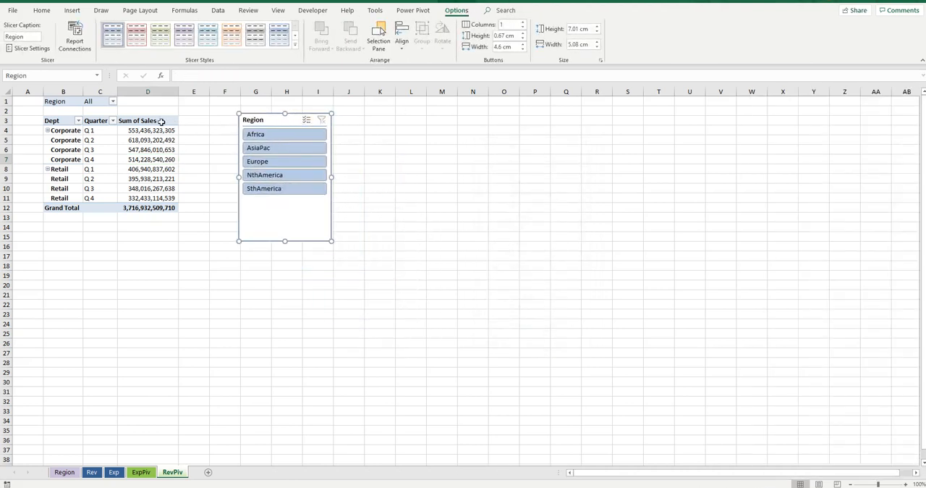
left_click(283, 133)
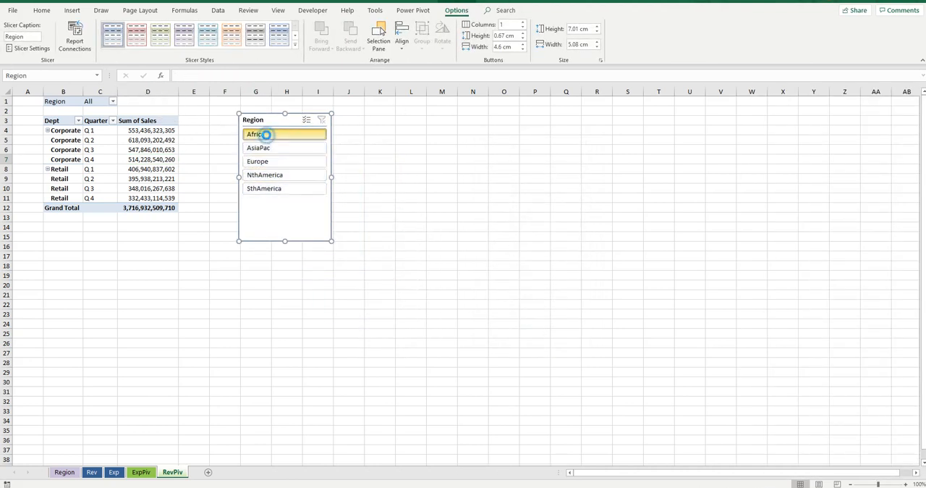
left_click(255, 133)
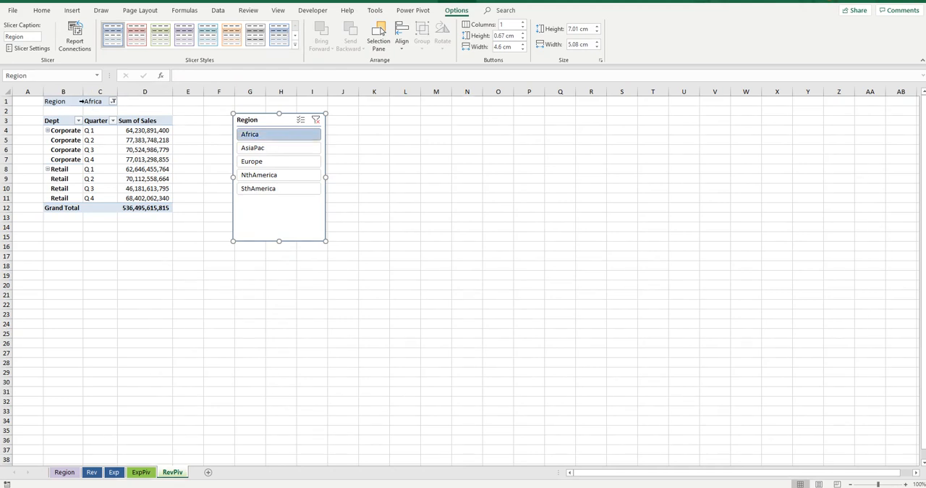
mouse_move(306, 340)
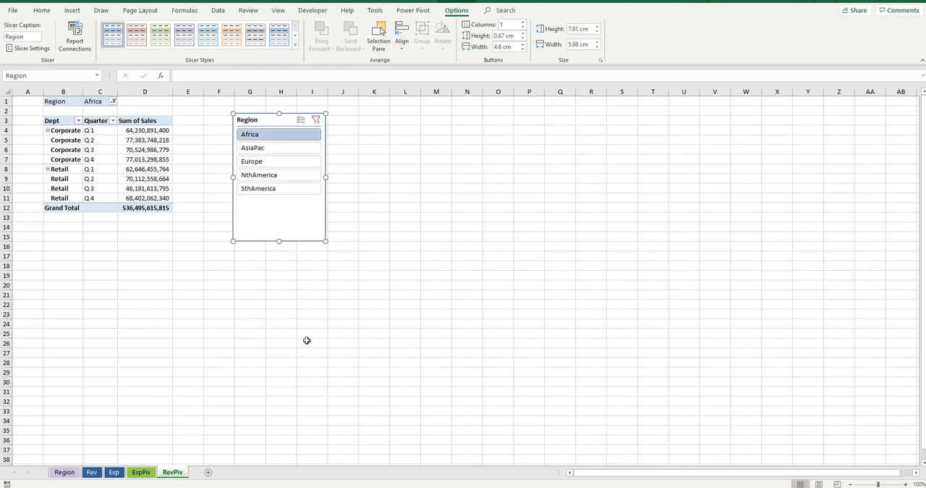
left_click(142, 471)
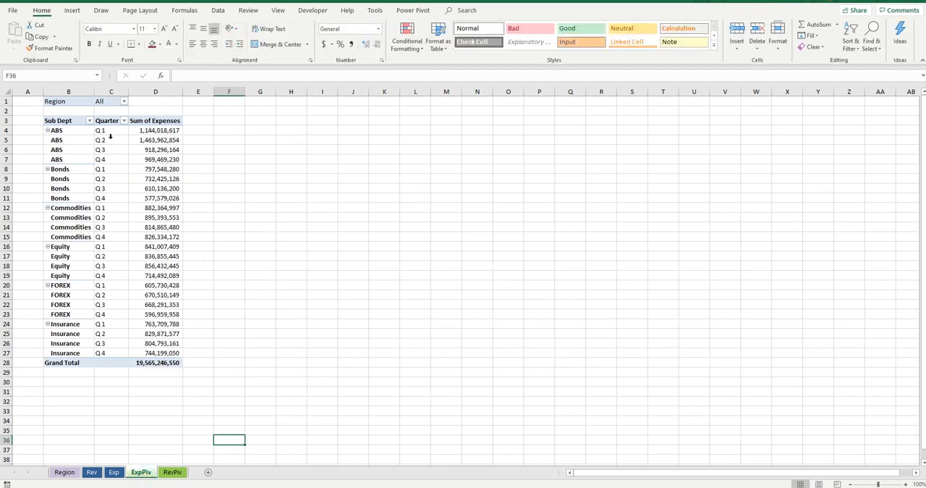
mouse_move(180, 361)
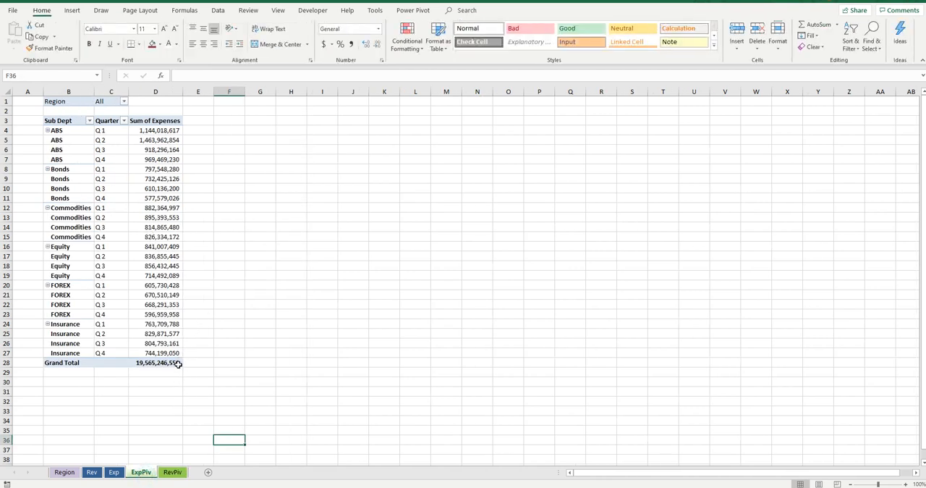
- Copy the expenses PivotTable onto RevPiv beside the sales table and test slicer regions like AsiaPac
left_click(156, 362)
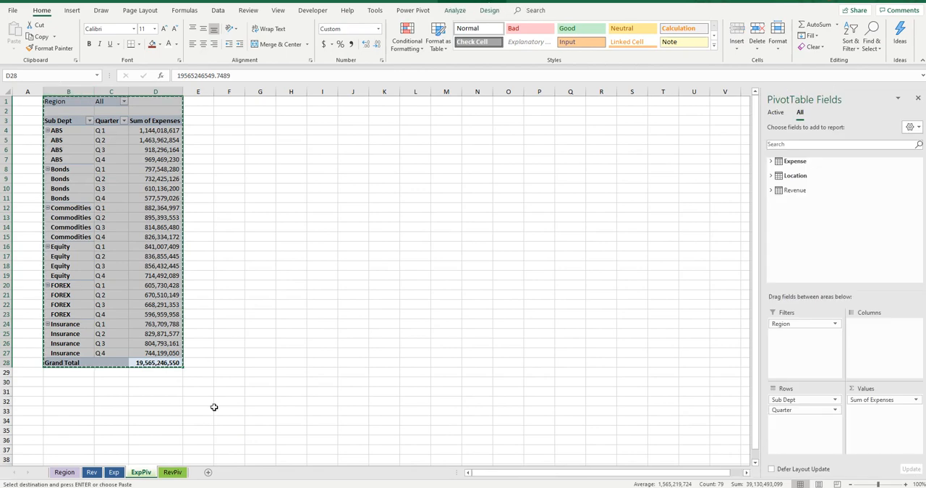
left_click(172, 472)
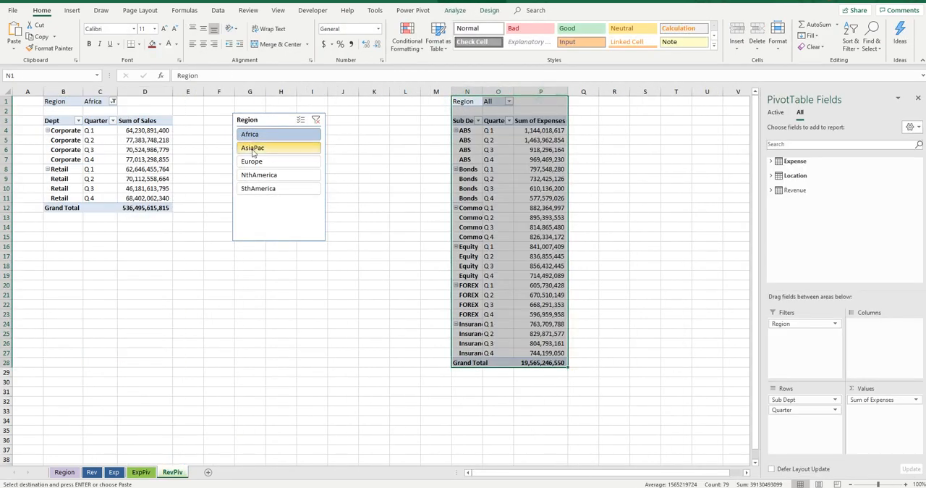
left_click(278, 161)
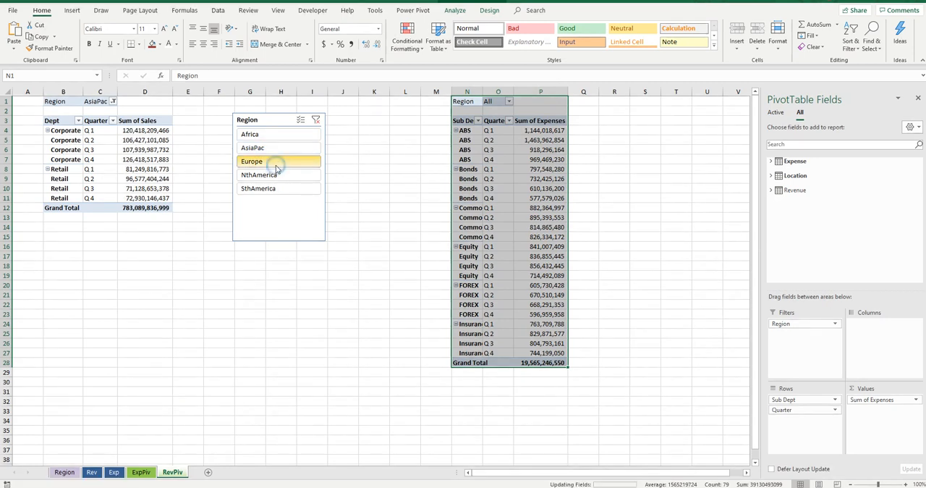
left_click(249, 133)
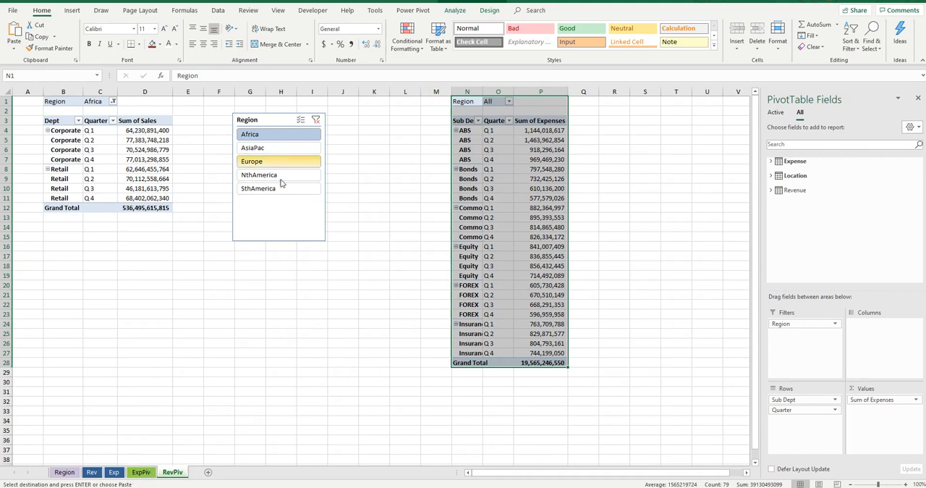
left_click(252, 161)
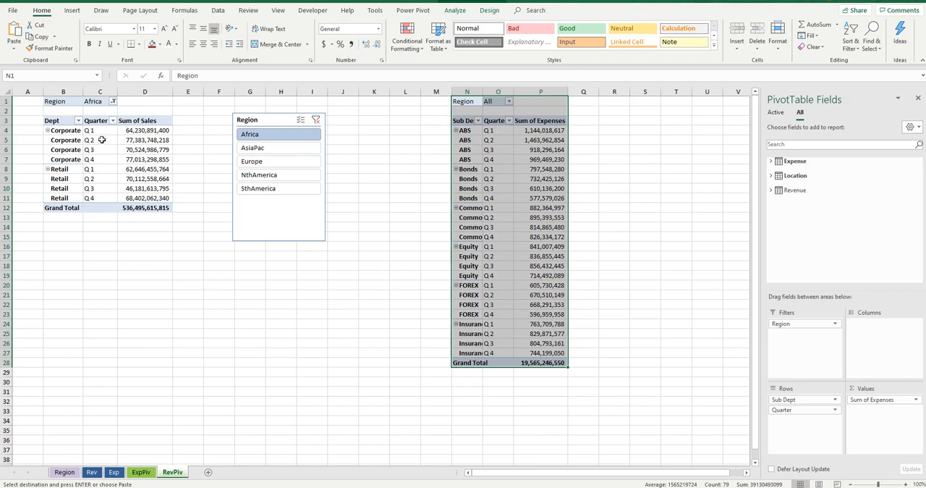
mouse_move(226, 147)
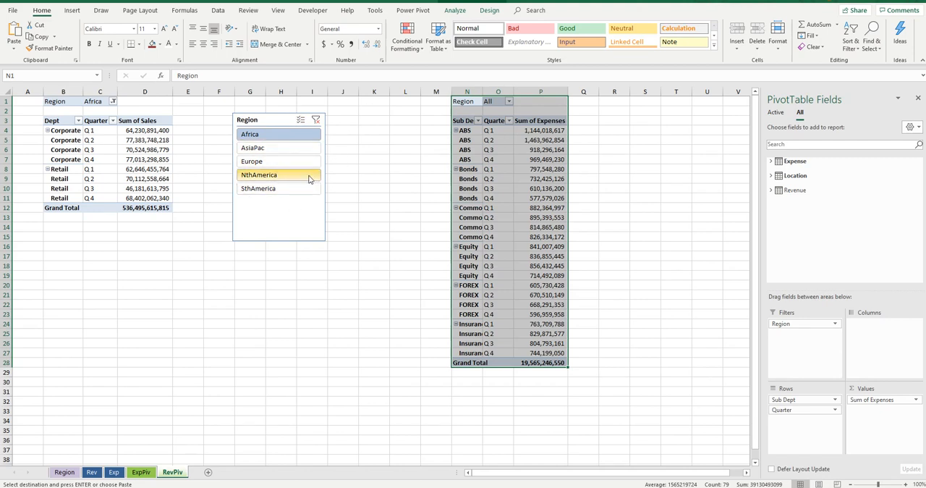
- Use Report Connections to link the Region slicer to the copied expenses PivotTable
right_click(278, 174)
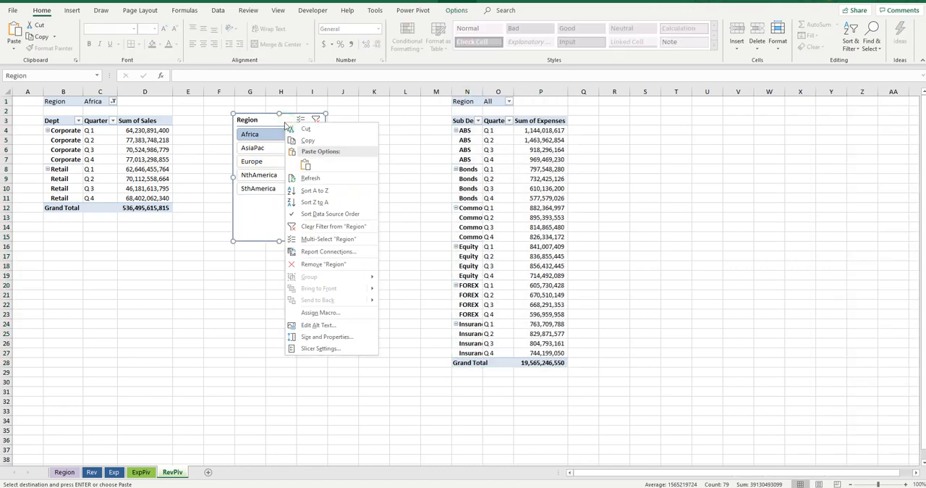
mouse_move(314, 203)
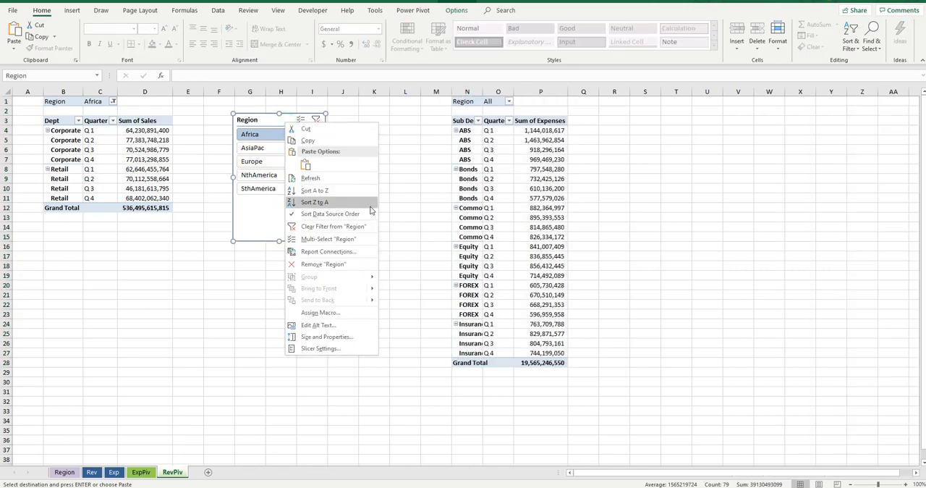
mouse_move(331, 251)
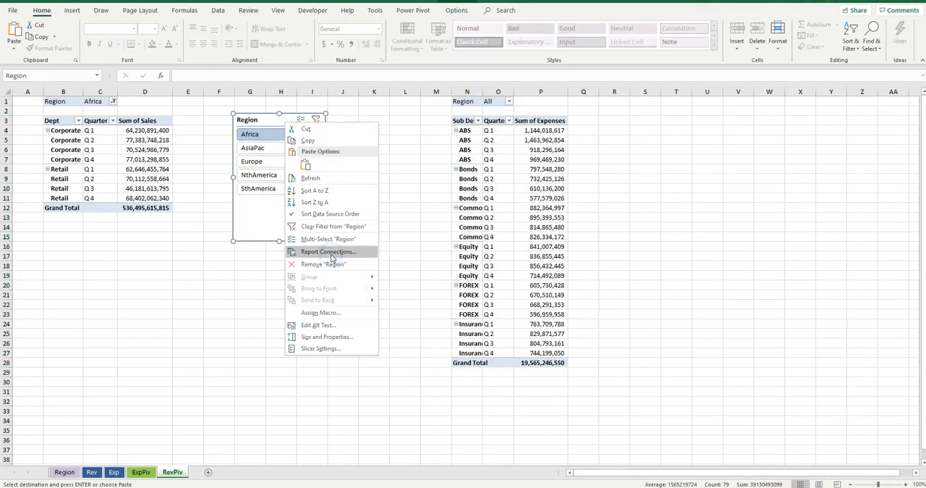
left_click(327, 250)
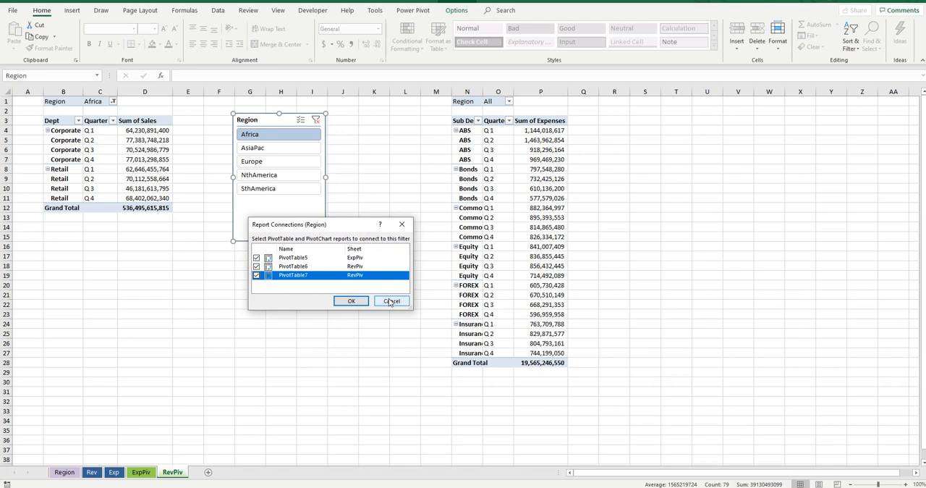
mouse_move(351, 301)
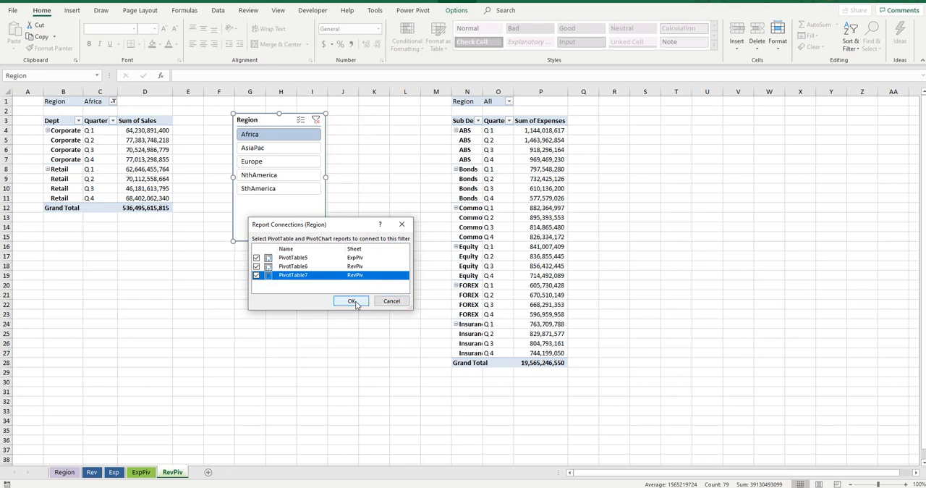
left_click(352, 301)
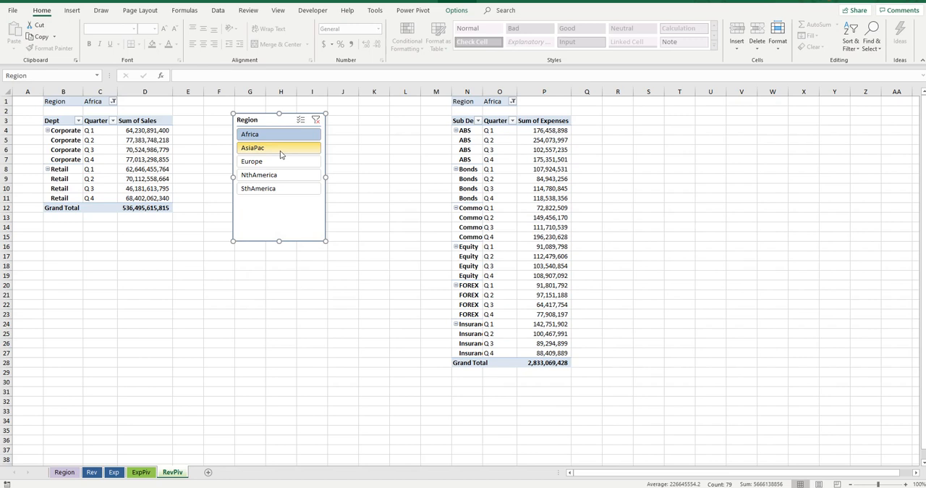
mouse_move(278, 188)
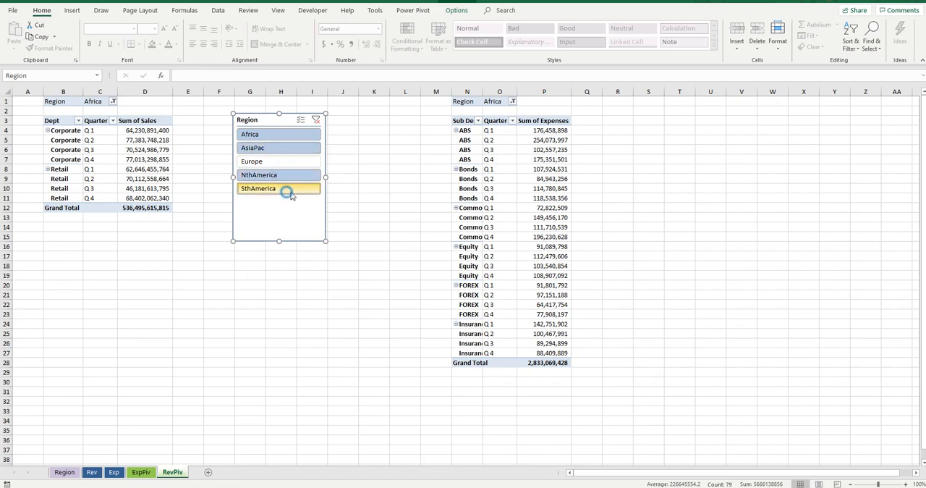
- Select Africa, AsiaPac, NthAmerica and SthAmerica in the slicer and verify both tables' Region filters
left_click(570, 101)
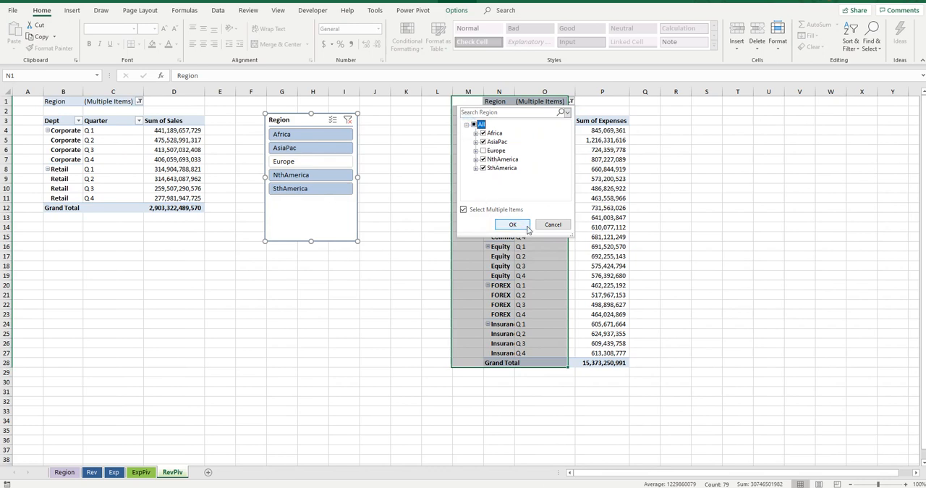
left_click(513, 224)
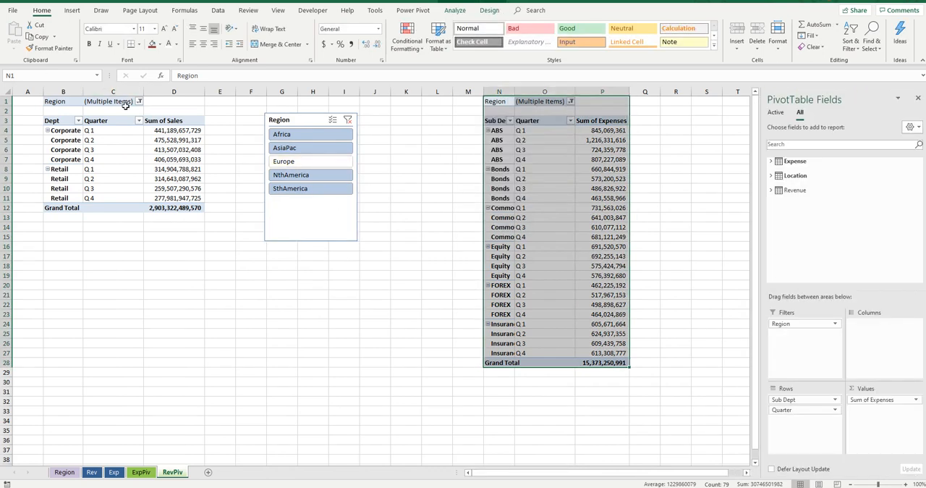
left_click(138, 101)
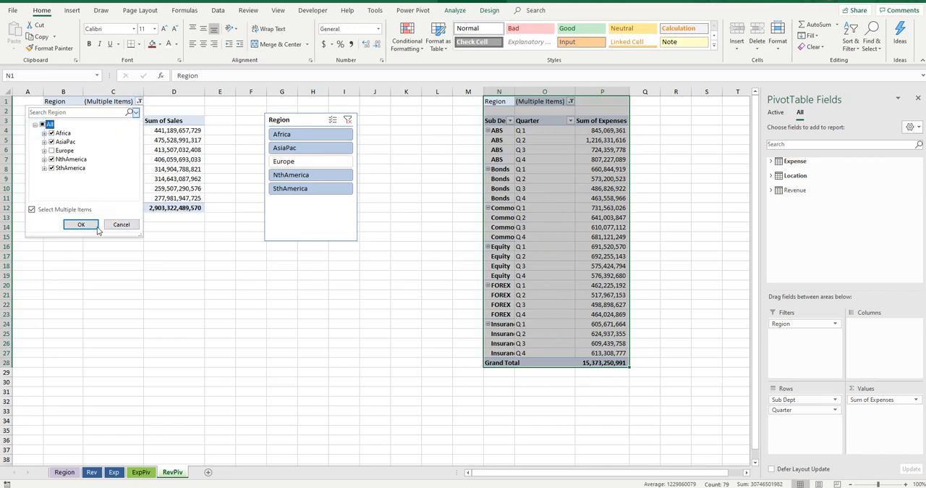
left_click(81, 223)
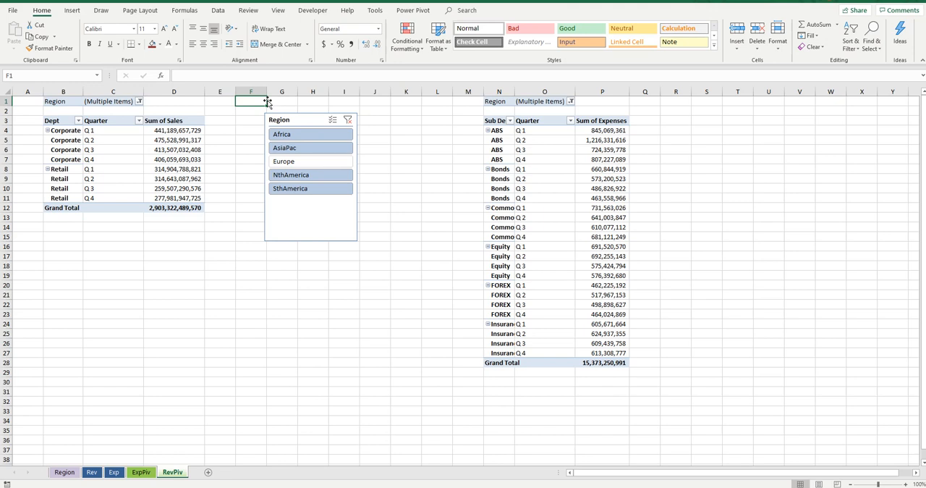
mouse_move(395, 127)
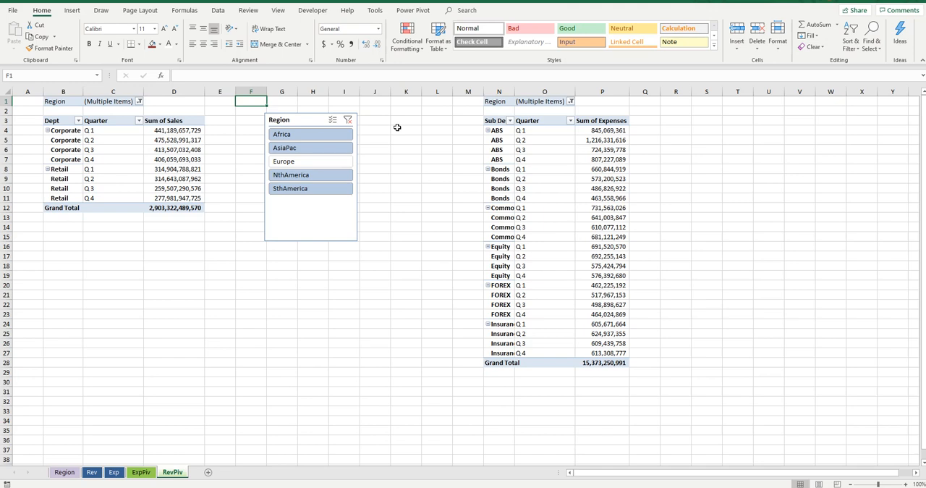
mouse_move(411, 124)
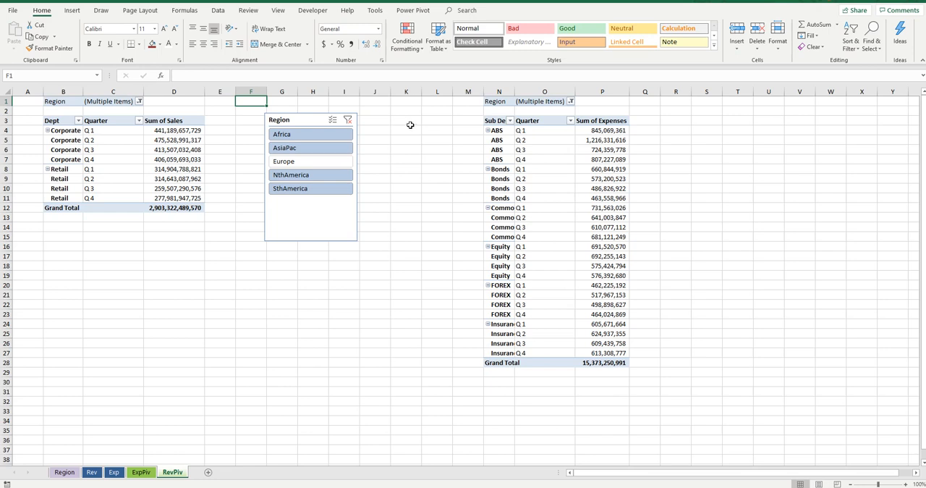